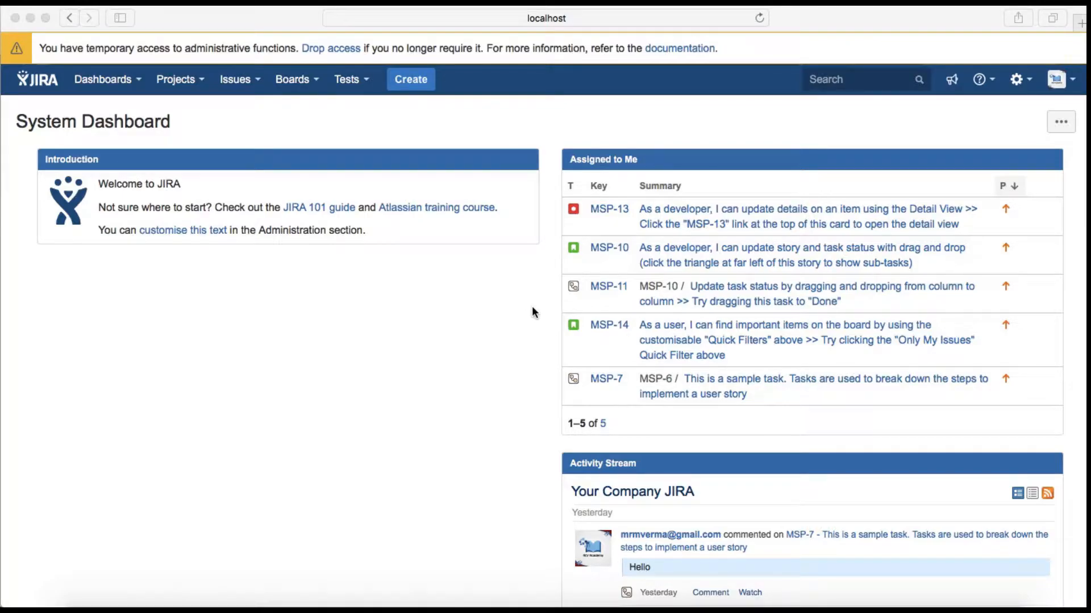
mouse_move(41, 81)
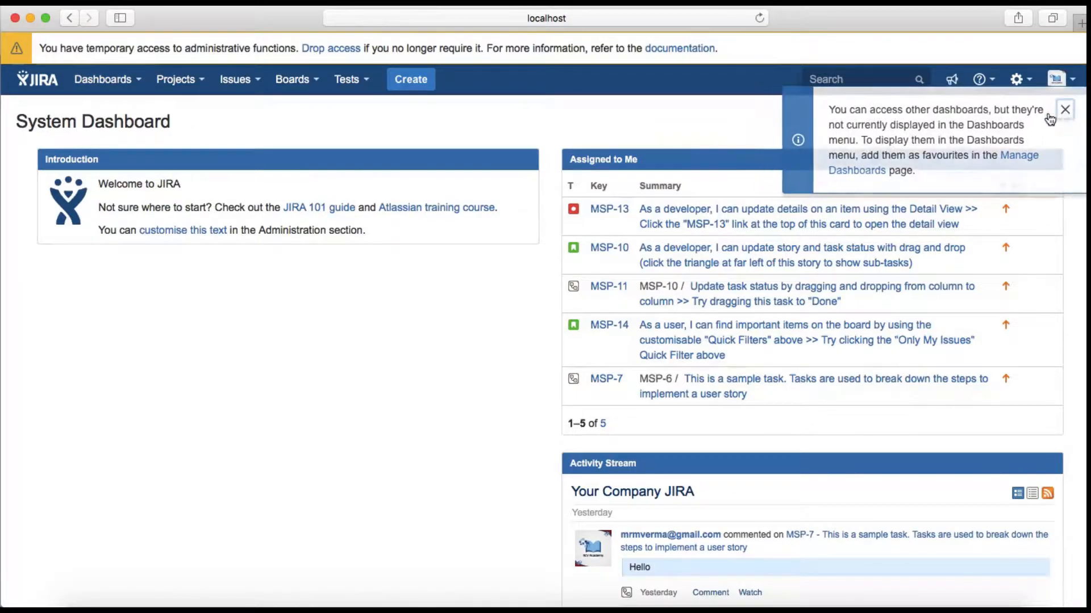
Step: Dismiss the dashboards note, return to the System Dashboard, and open the Issues menu
click(1064, 110)
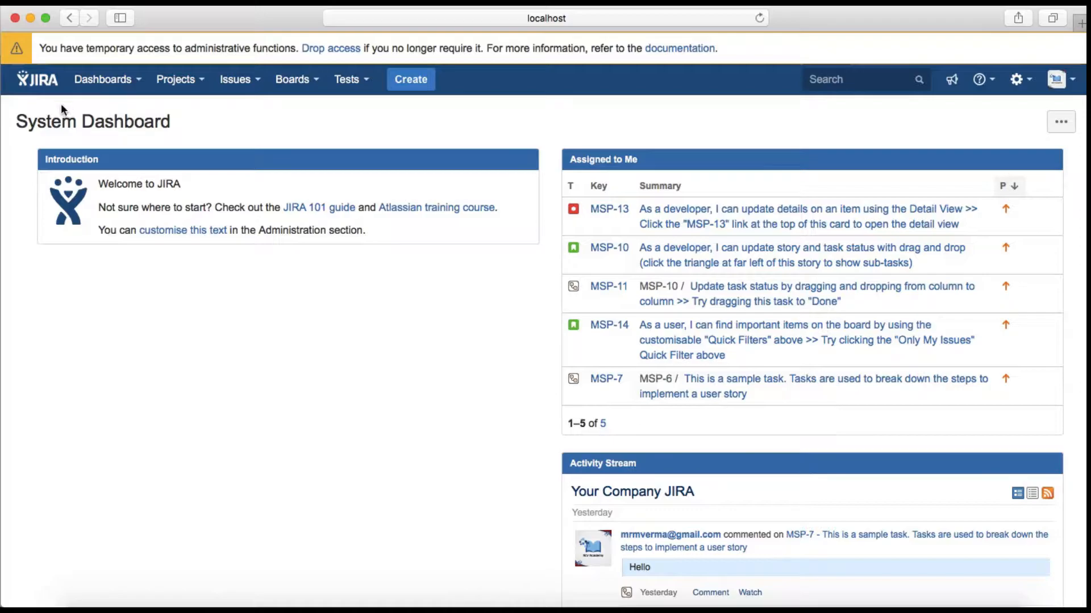
mouse_move(186, 572)
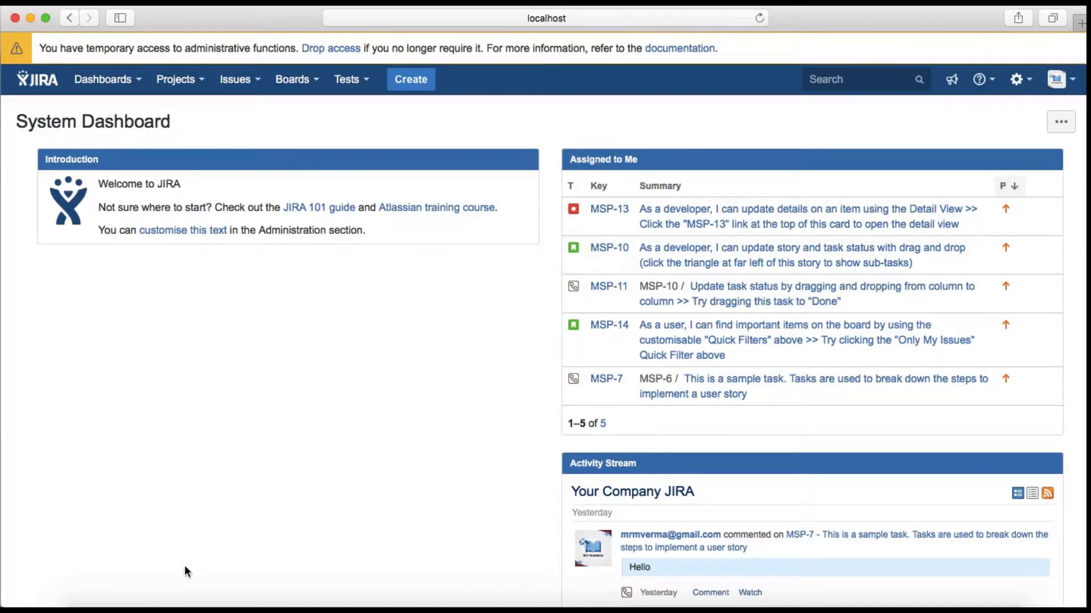
mouse_move(189, 484)
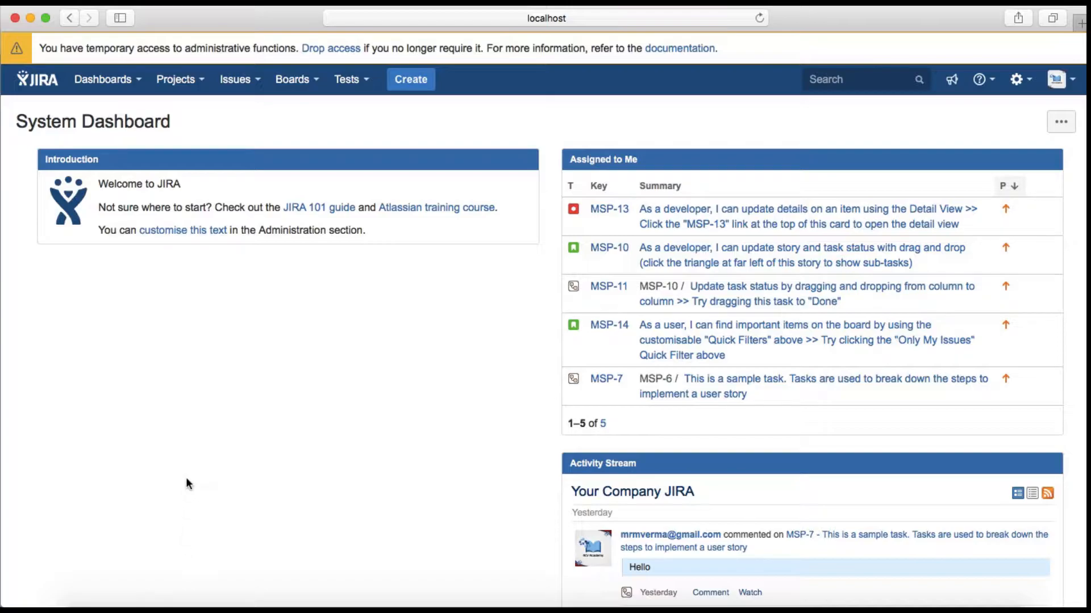
mouse_move(102, 79)
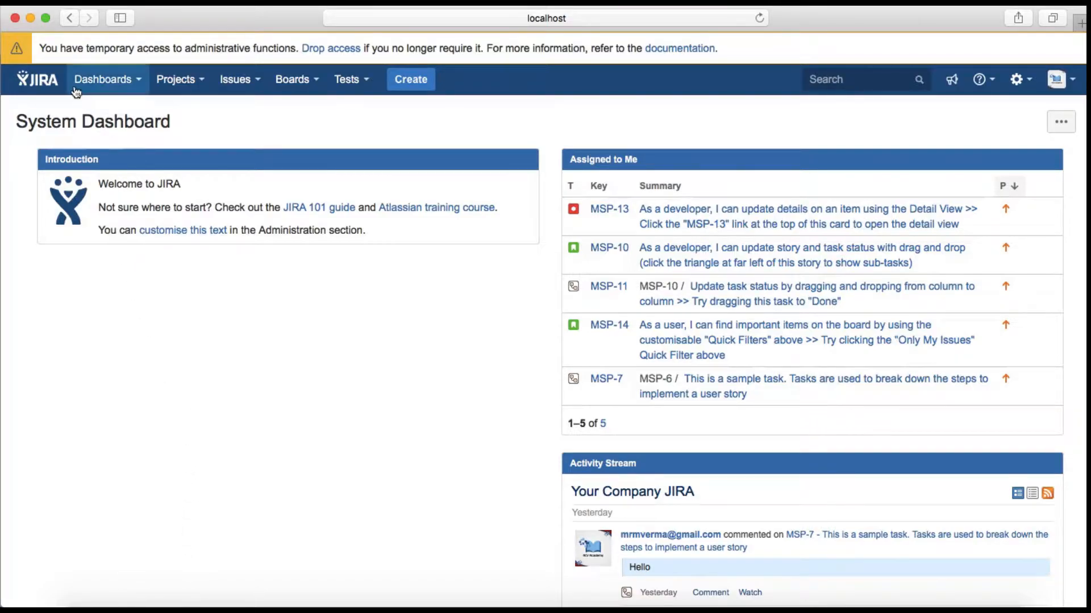
mouse_move(137, 93)
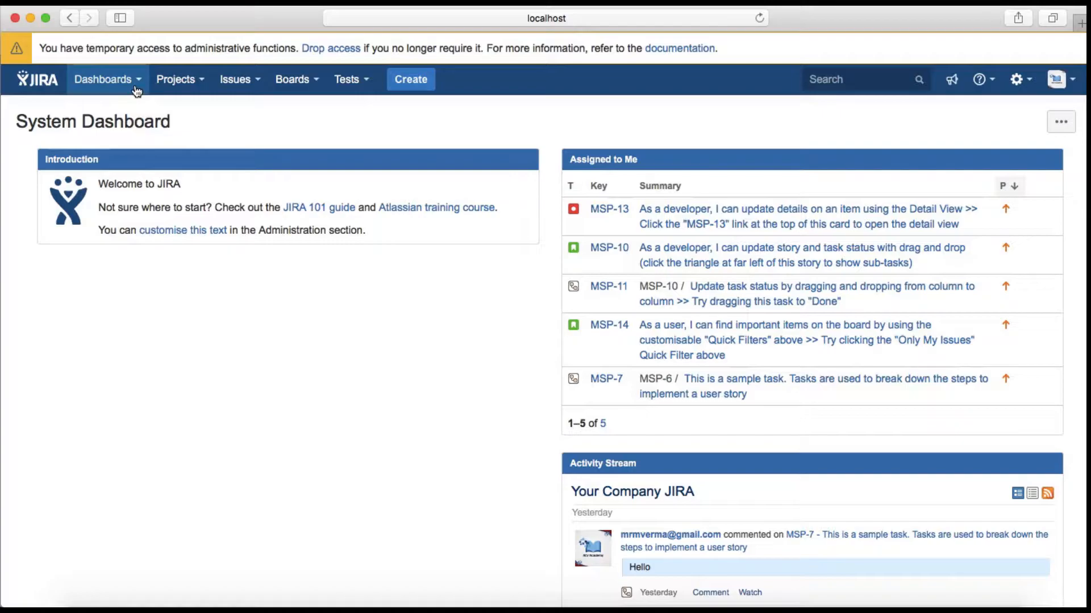
click(103, 78)
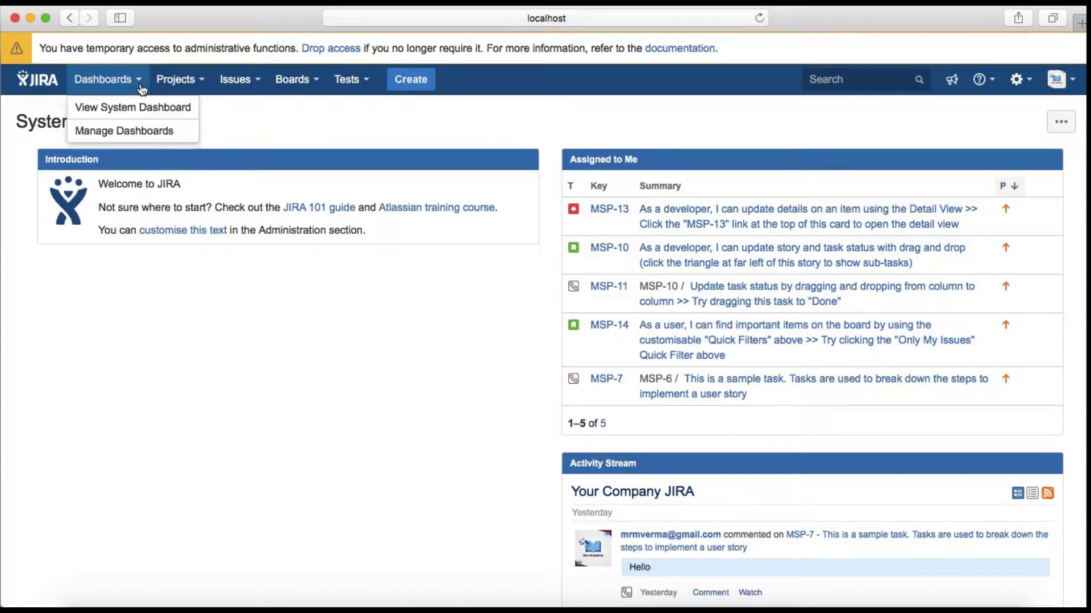
mouse_move(124, 130)
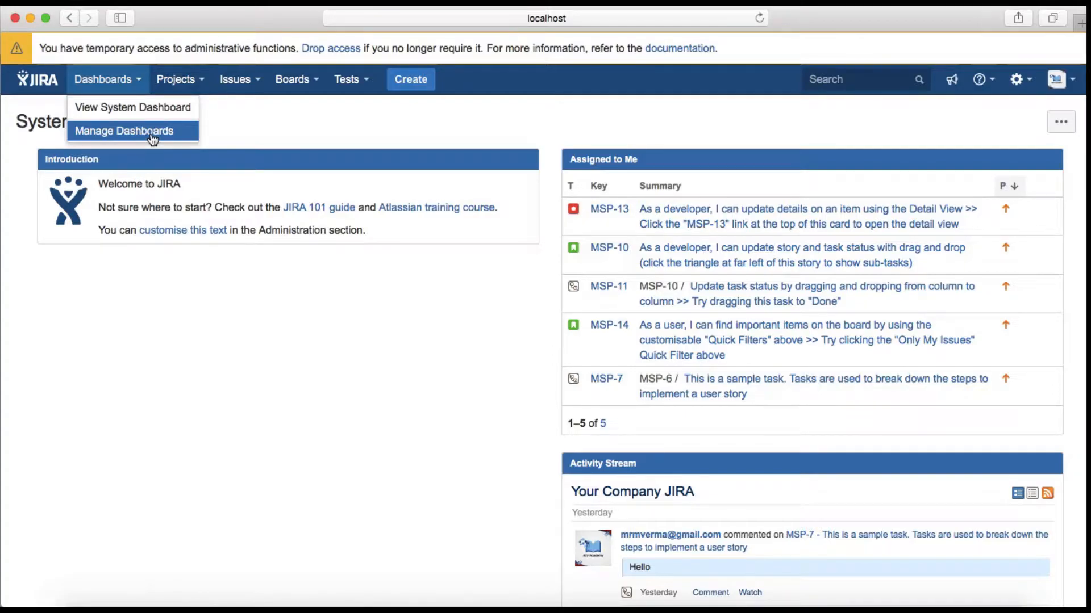
mouse_move(132, 107)
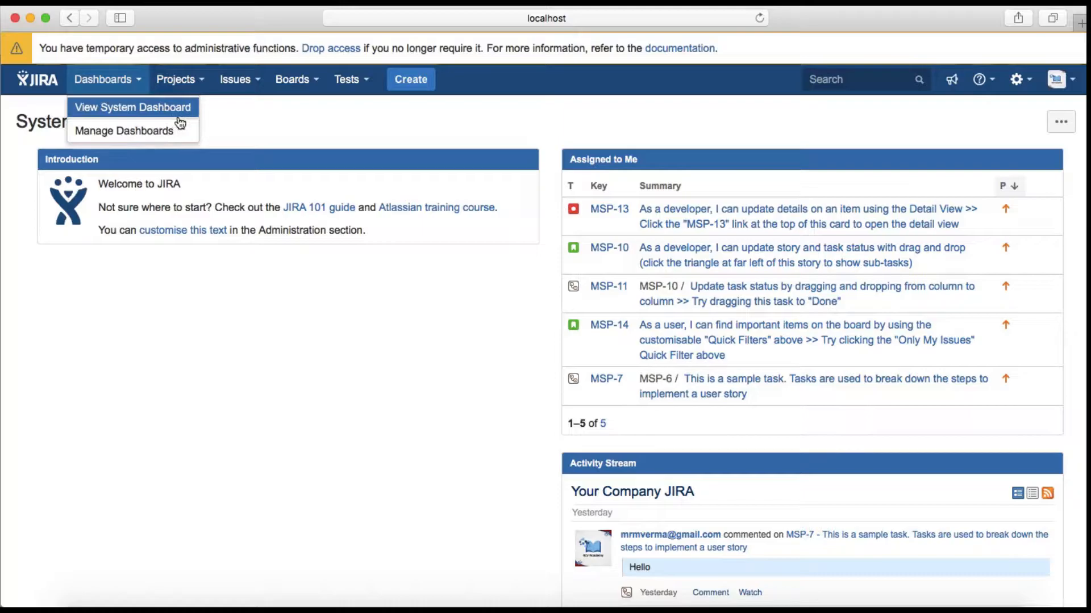
click(176, 80)
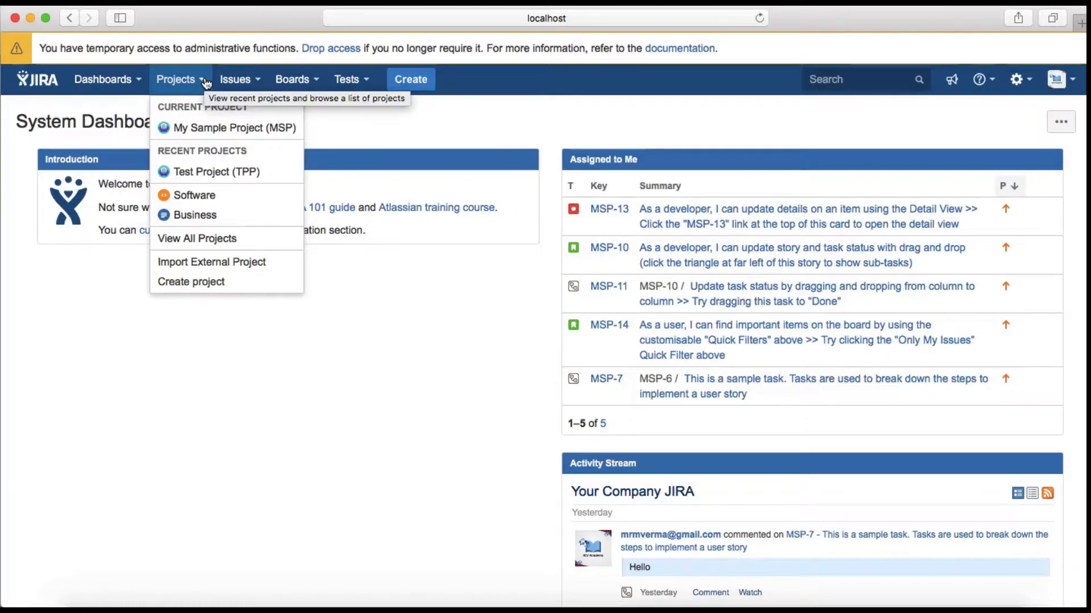
mouse_move(222, 171)
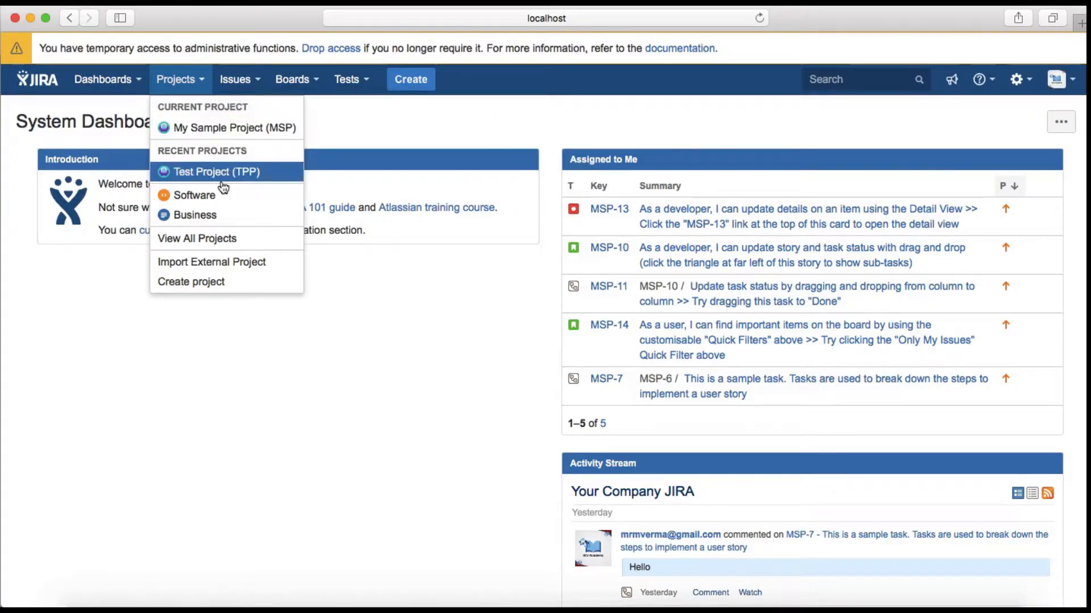
mouse_move(223, 214)
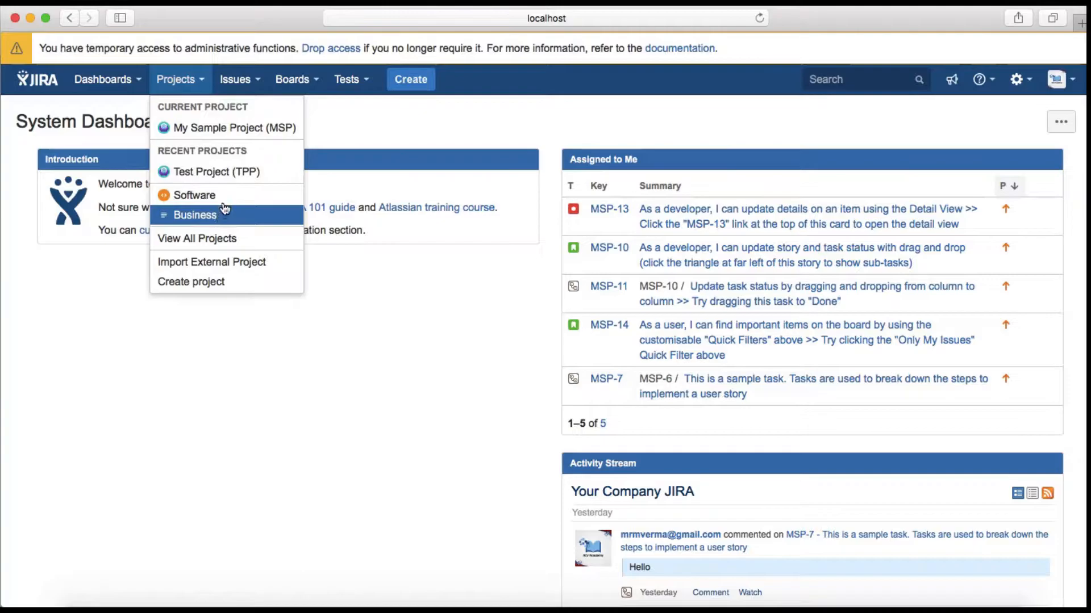
mouse_move(229, 239)
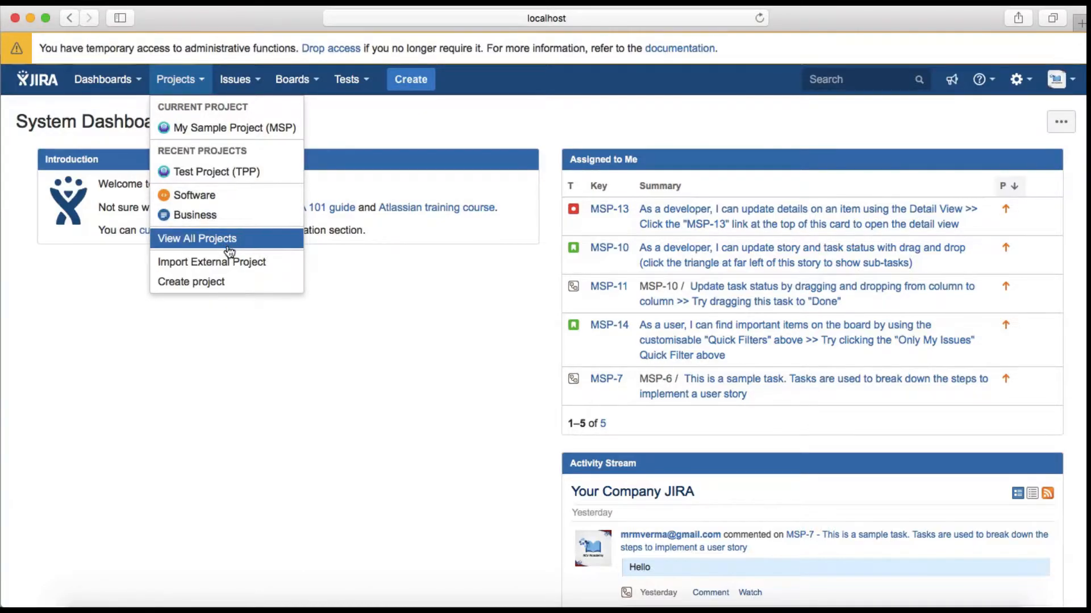
mouse_move(191, 282)
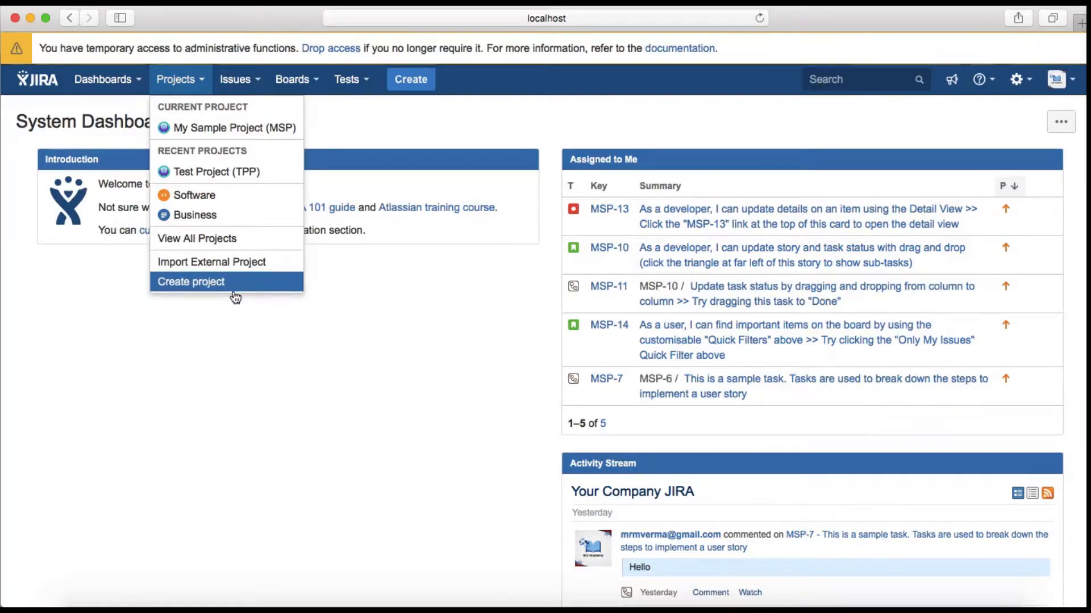
click(235, 79)
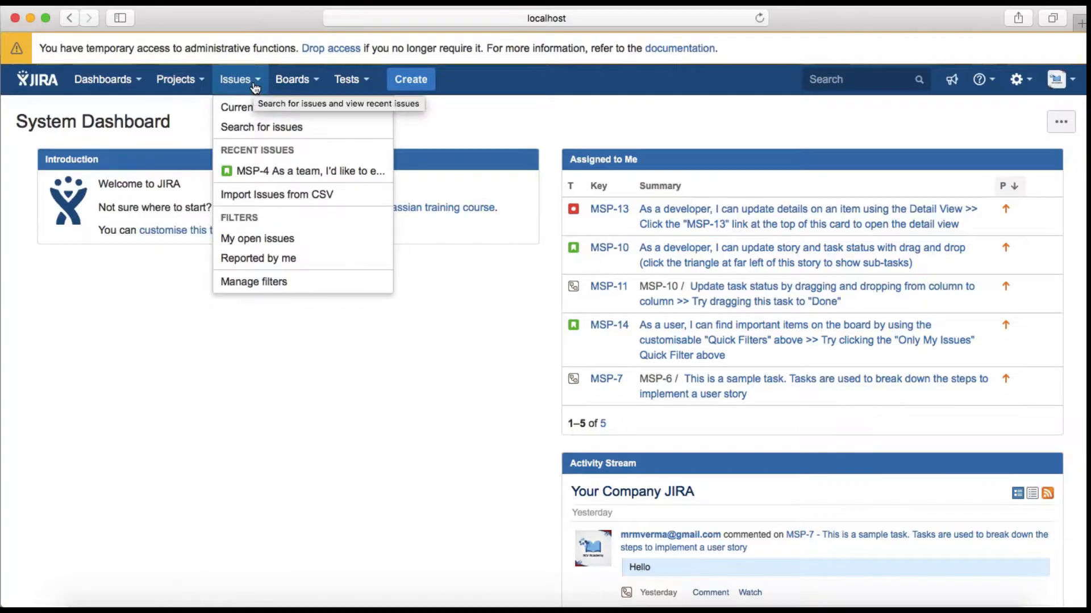
mouse_move(368, 130)
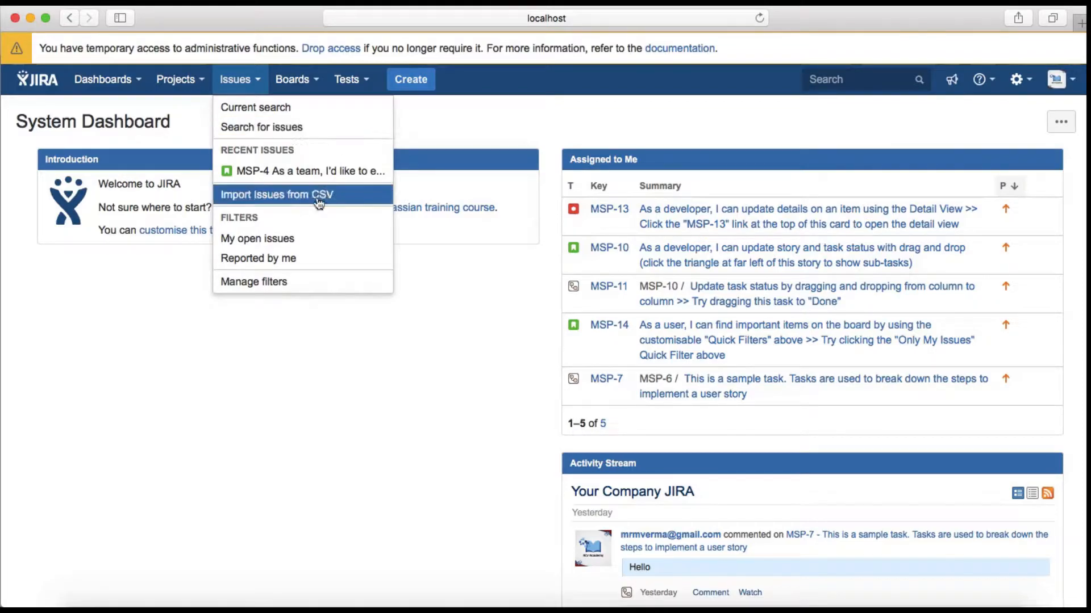
mouse_move(318, 263)
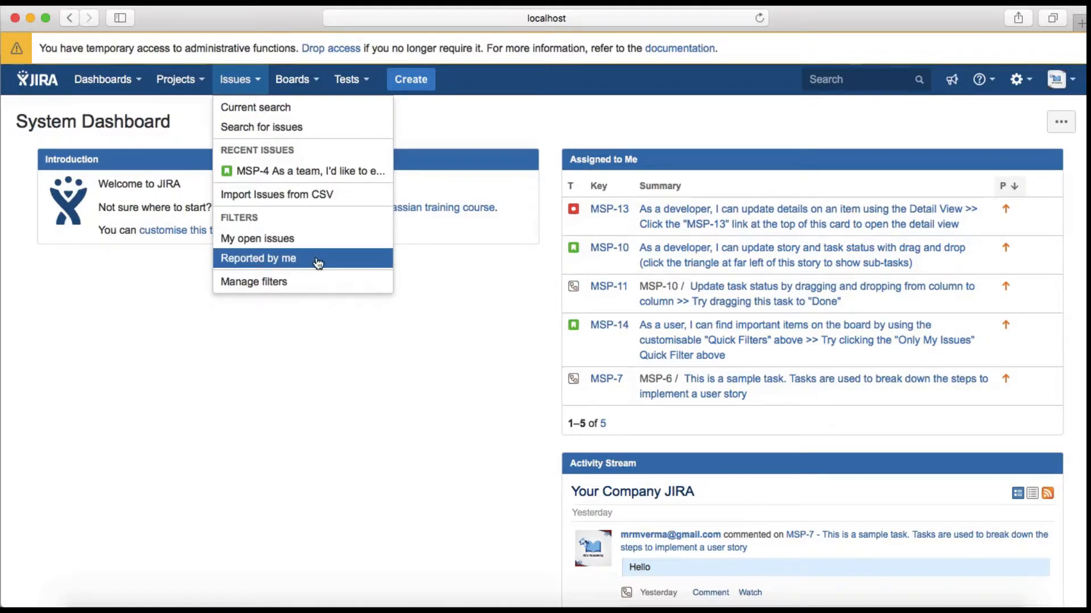
mouse_move(323, 285)
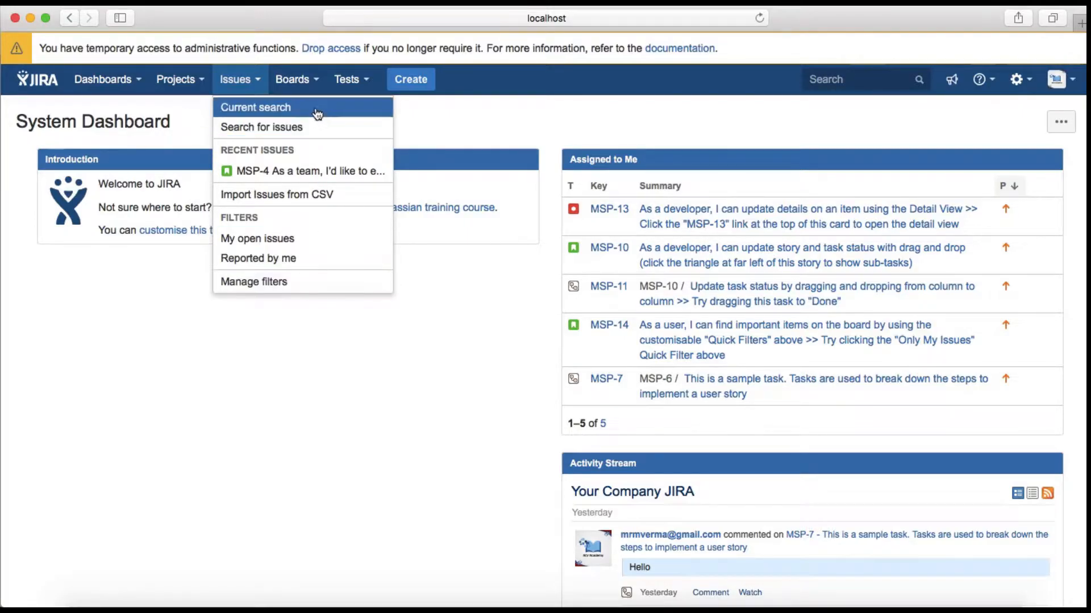
Step: Open the Boards menu listing the recent MSP and TPP boards
click(292, 79)
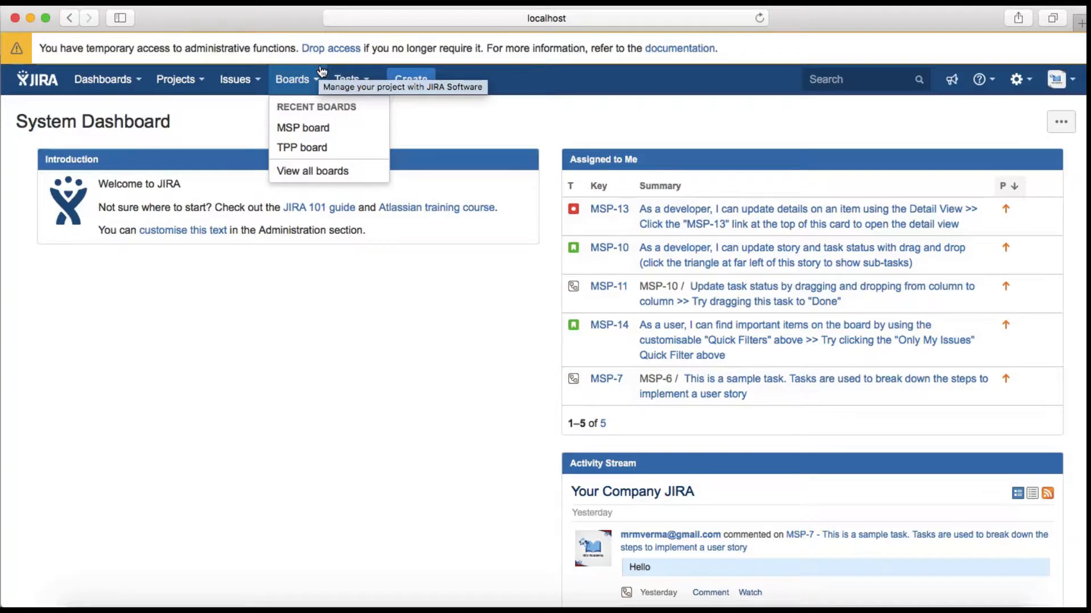
mouse_move(320, 78)
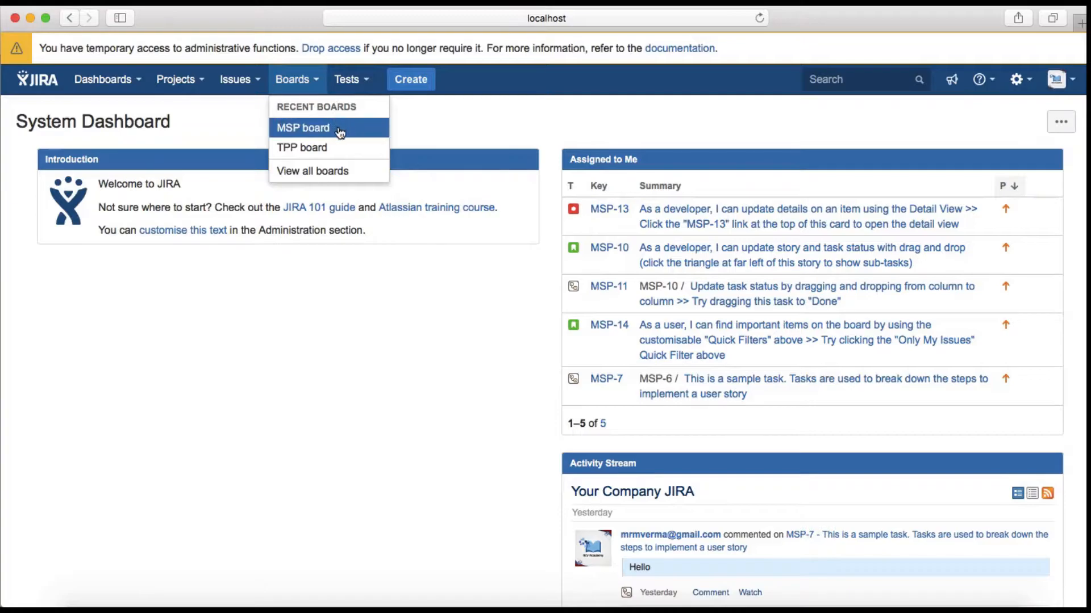
mouse_move(345, 135)
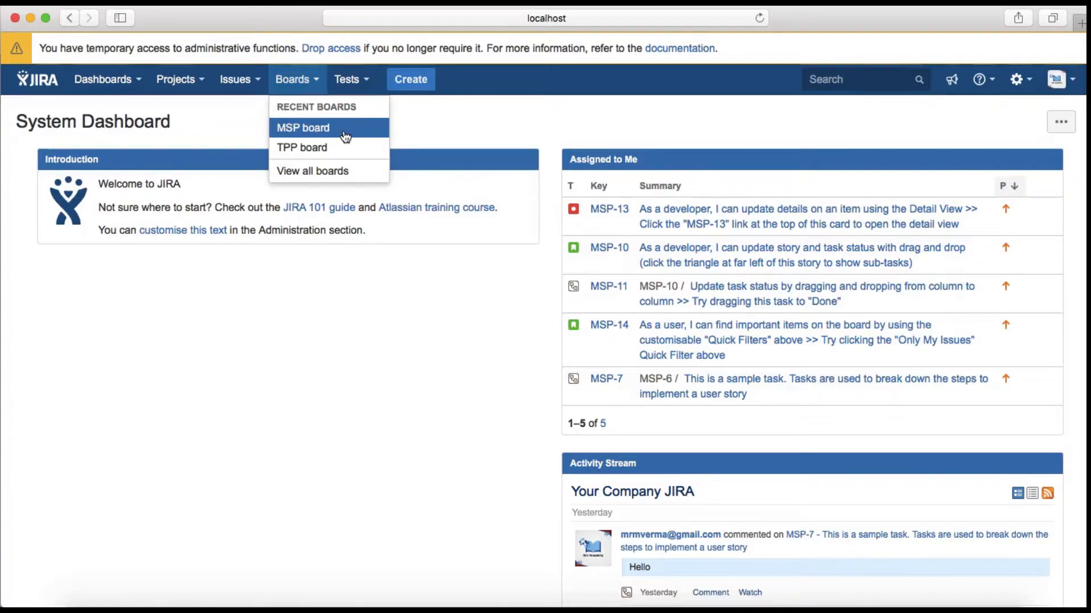
Step: Open the Tests menu showing test cycles, executions, metrics and Zephyr help
click(347, 79)
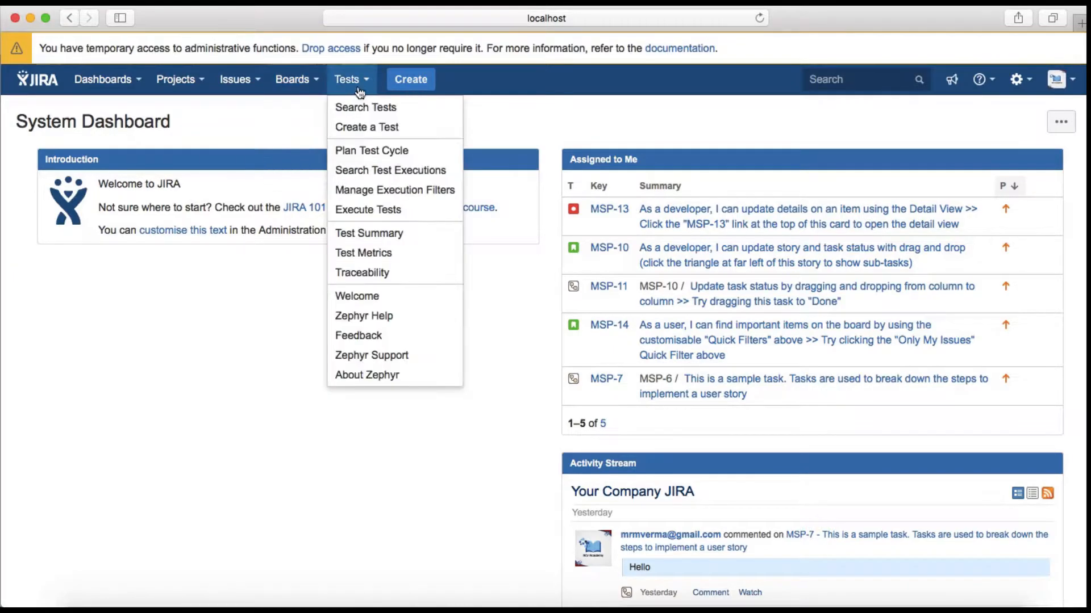
mouse_move(374, 91)
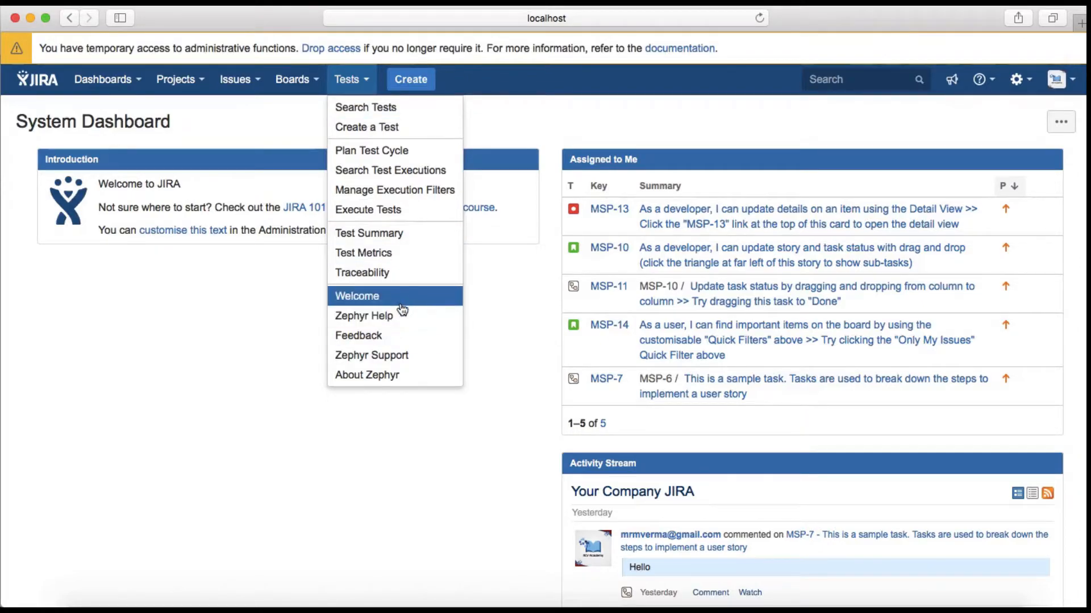
mouse_move(402, 320)
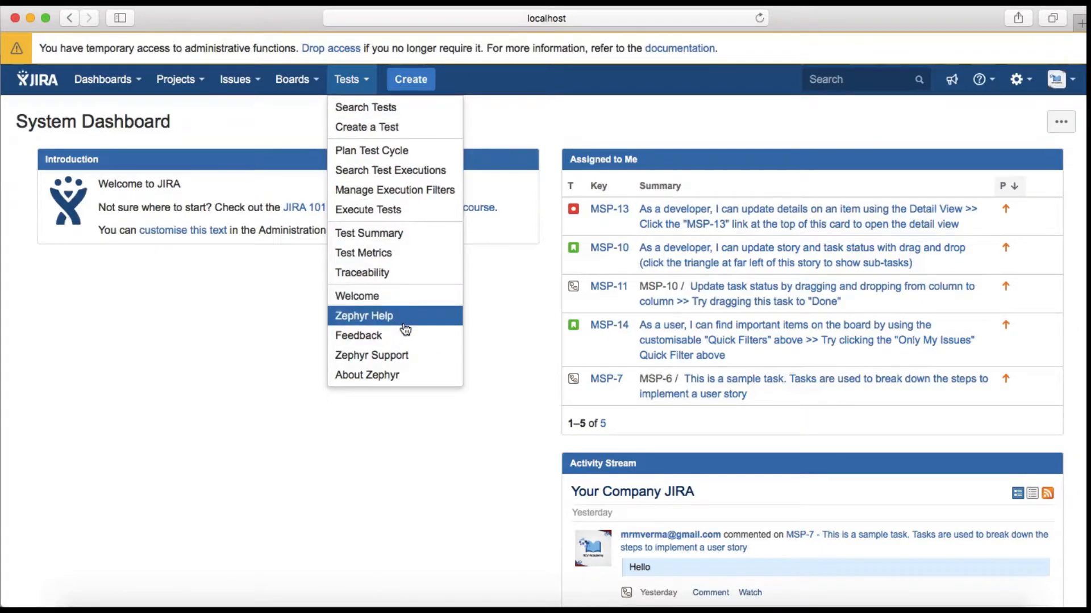
mouse_move(403, 346)
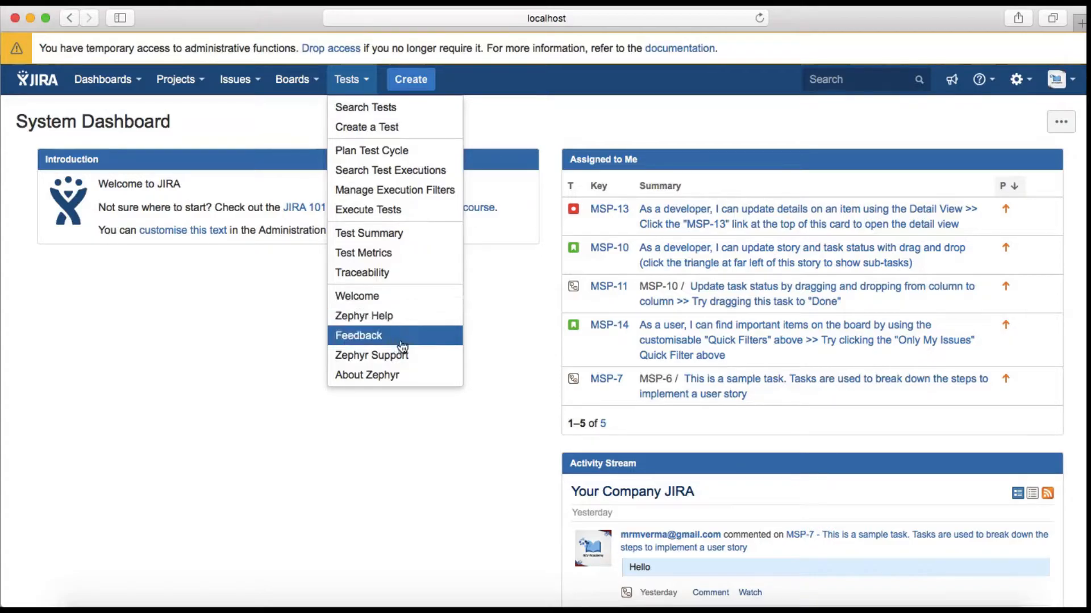
mouse_move(511, 91)
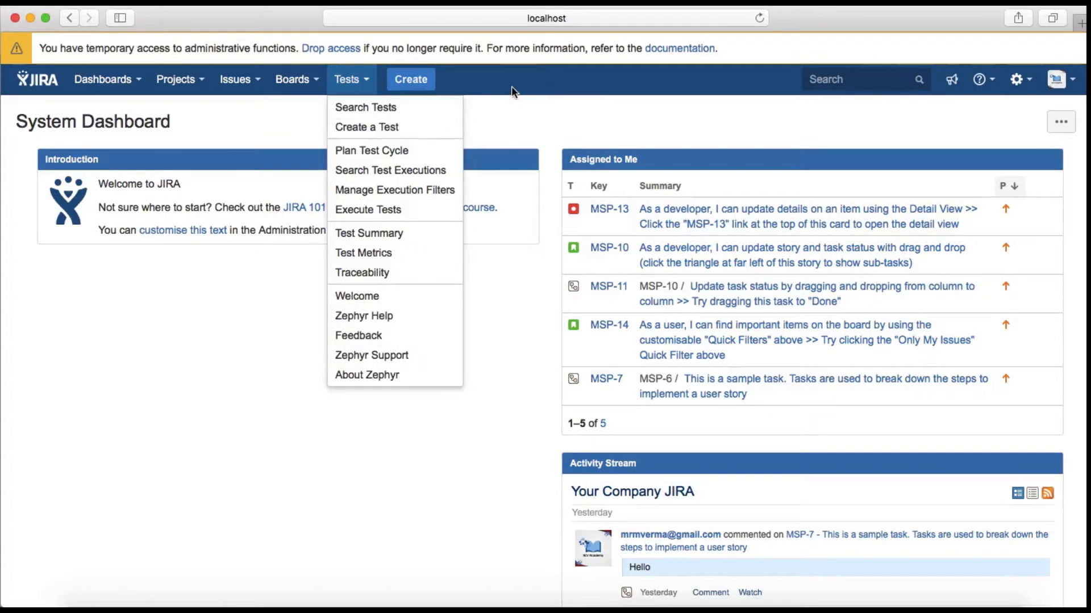
click(411, 79)
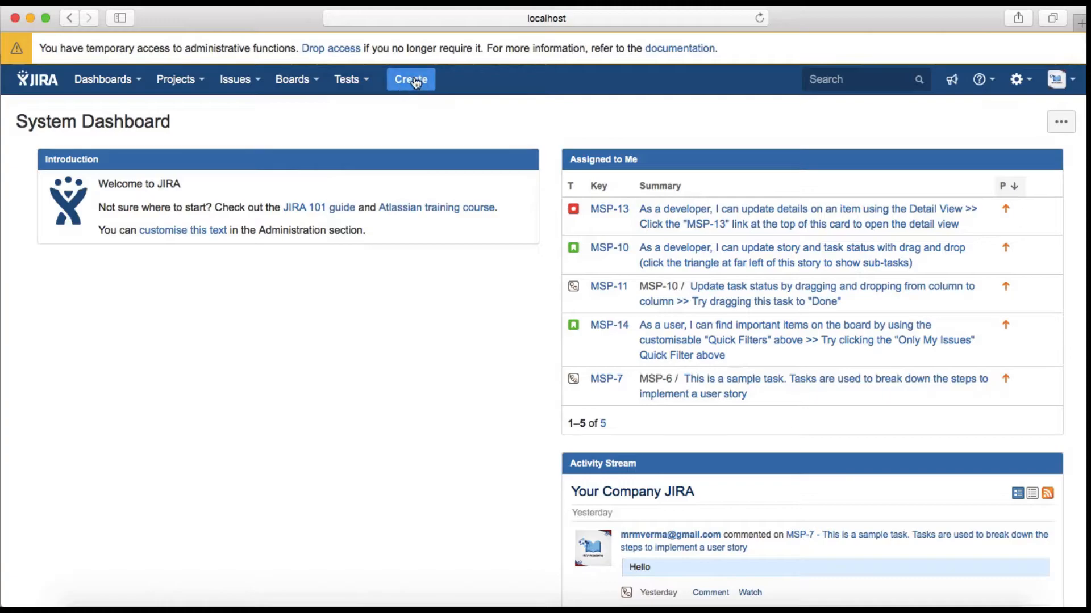
click(410, 80)
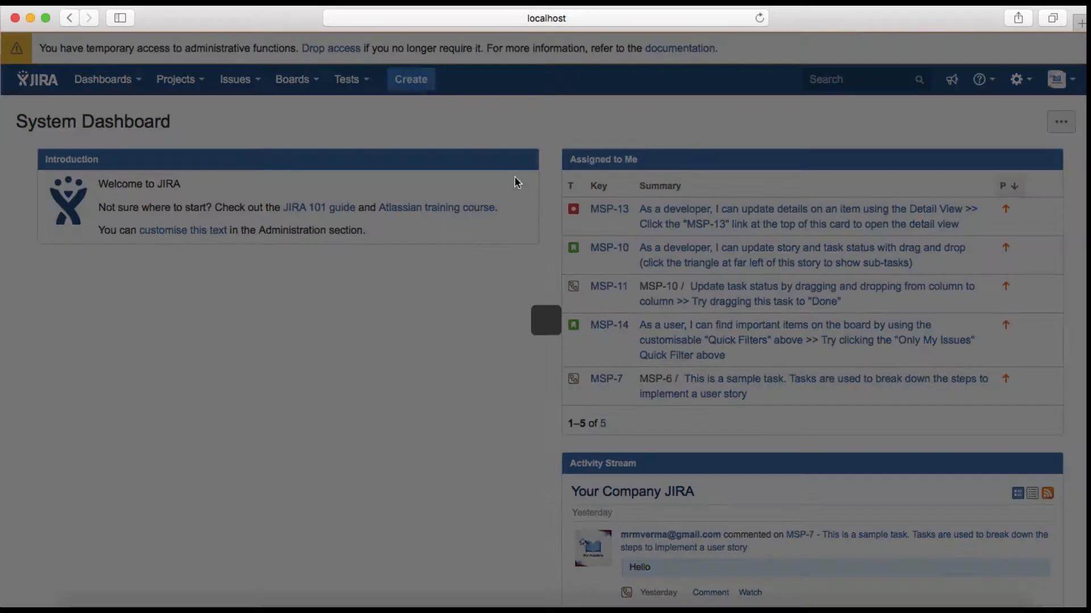
mouse_move(399, 332)
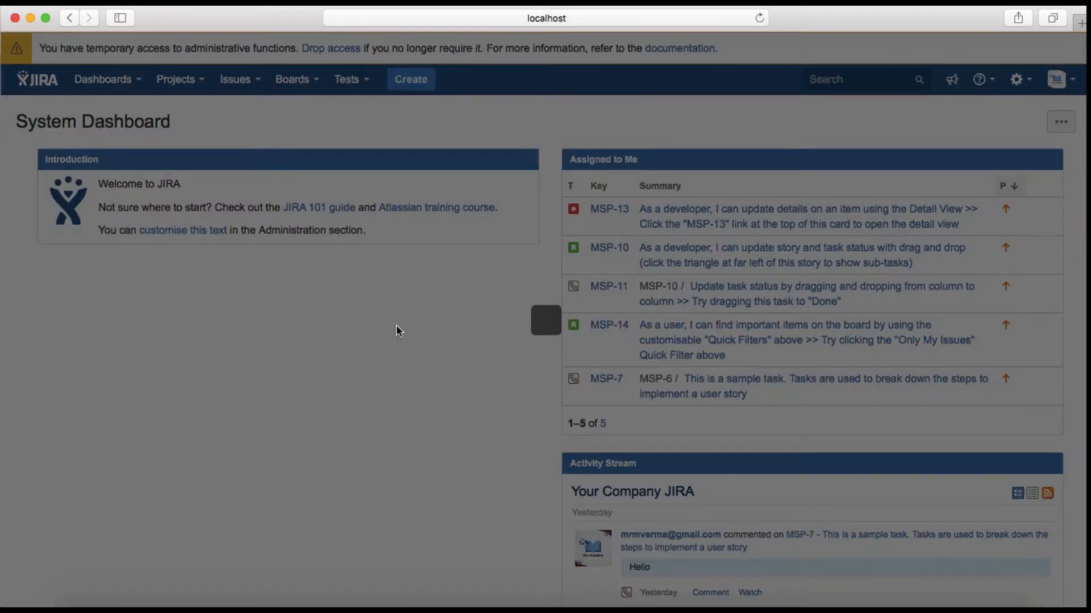
click(410, 79)
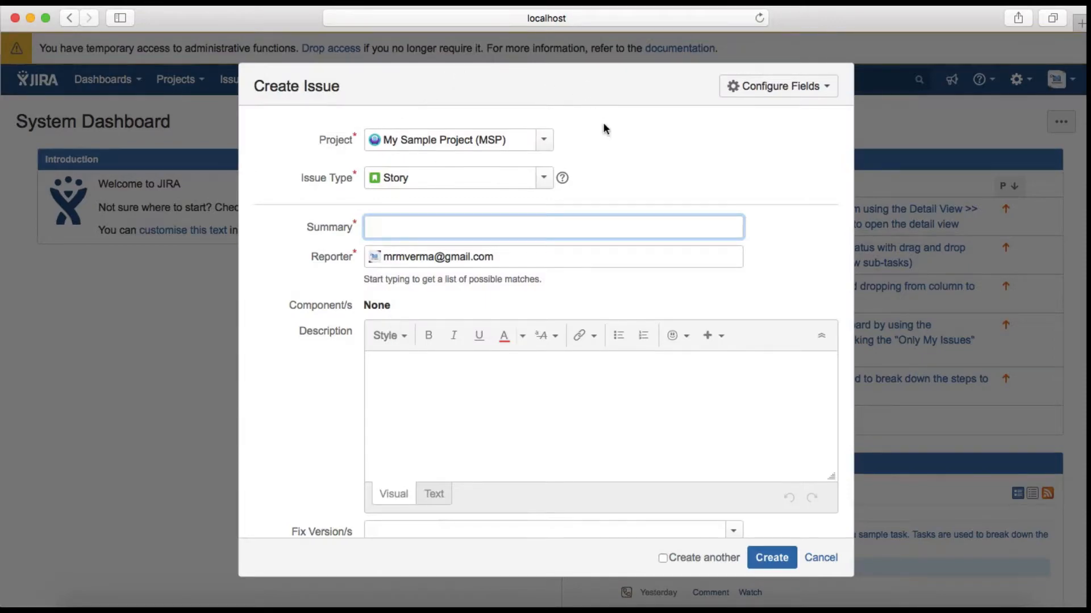
mouse_move(545, 146)
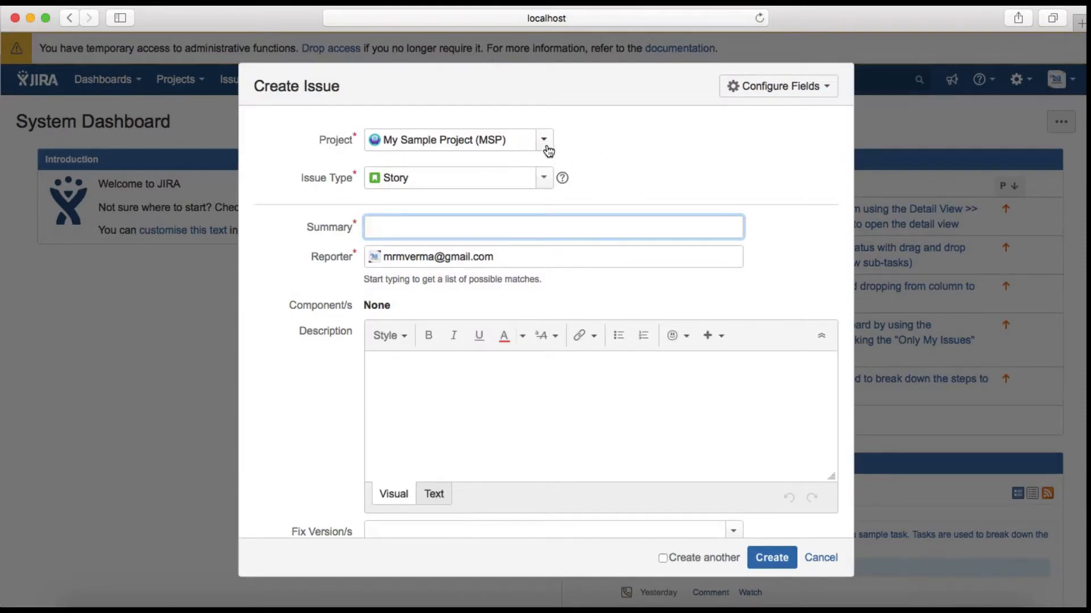
click(544, 140)
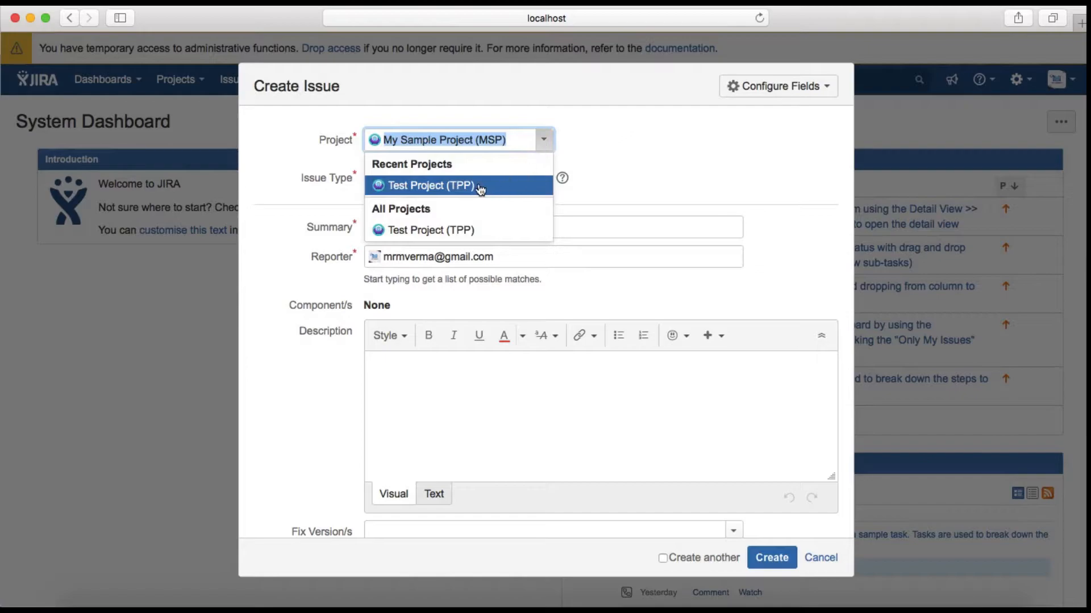
mouse_move(482, 195)
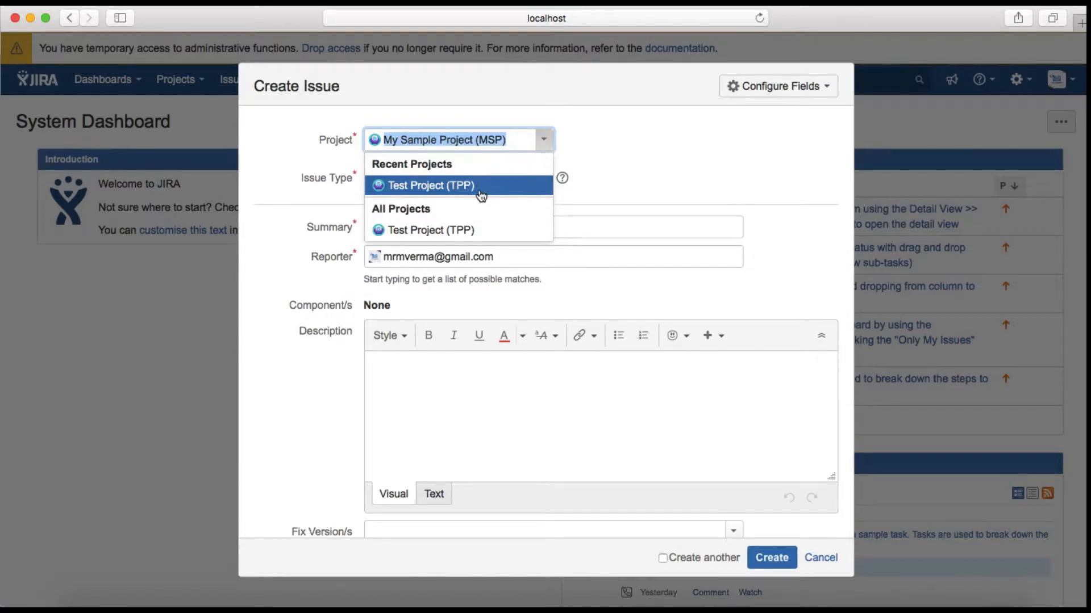
click(431, 185)
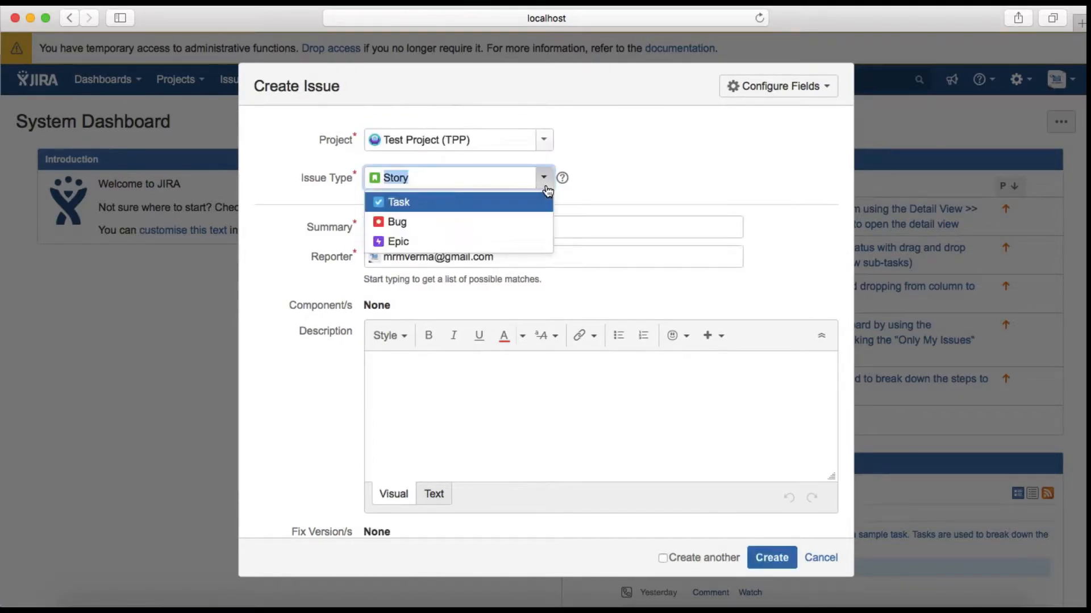
mouse_move(481, 221)
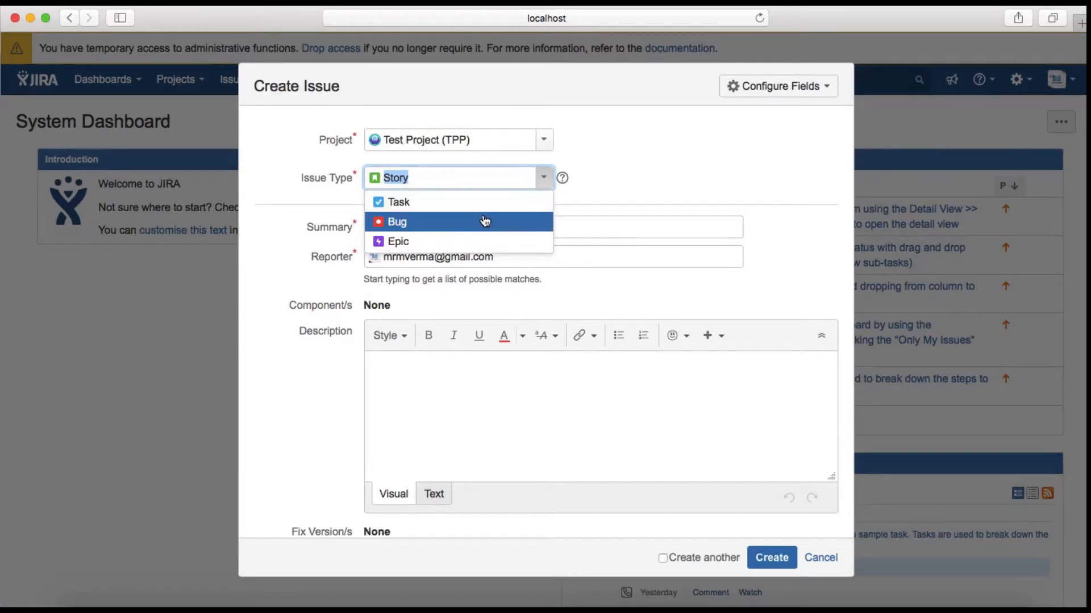
mouse_move(482, 229)
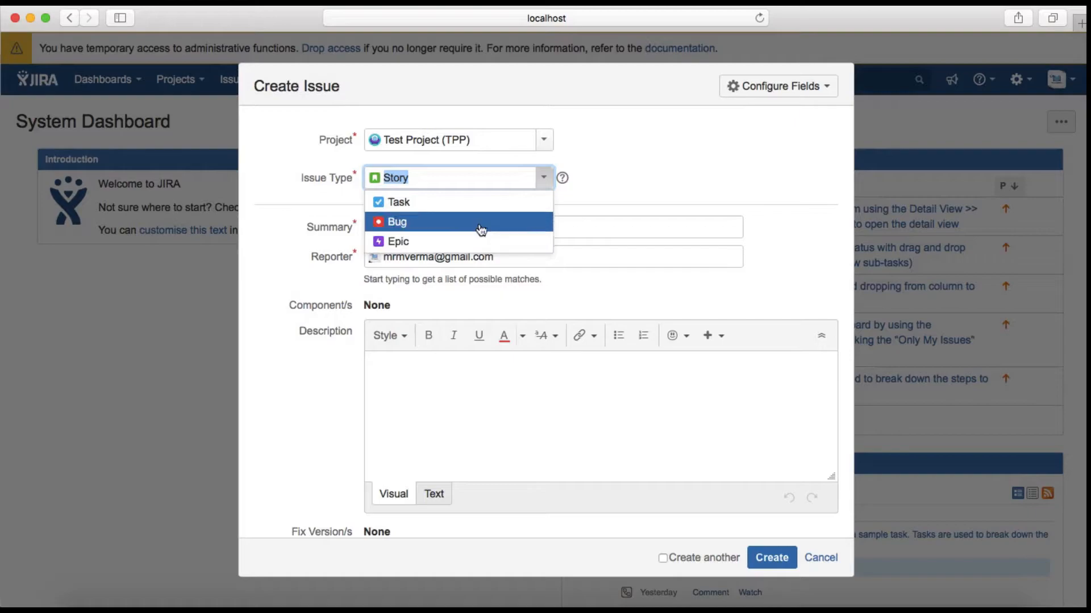
click(397, 221)
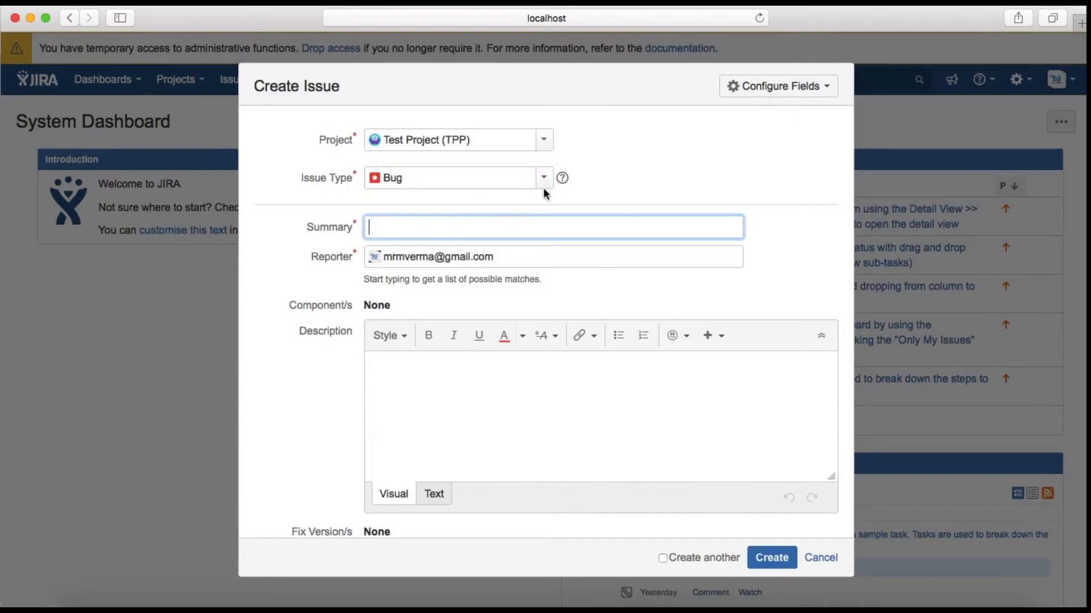
mouse_move(424, 428)
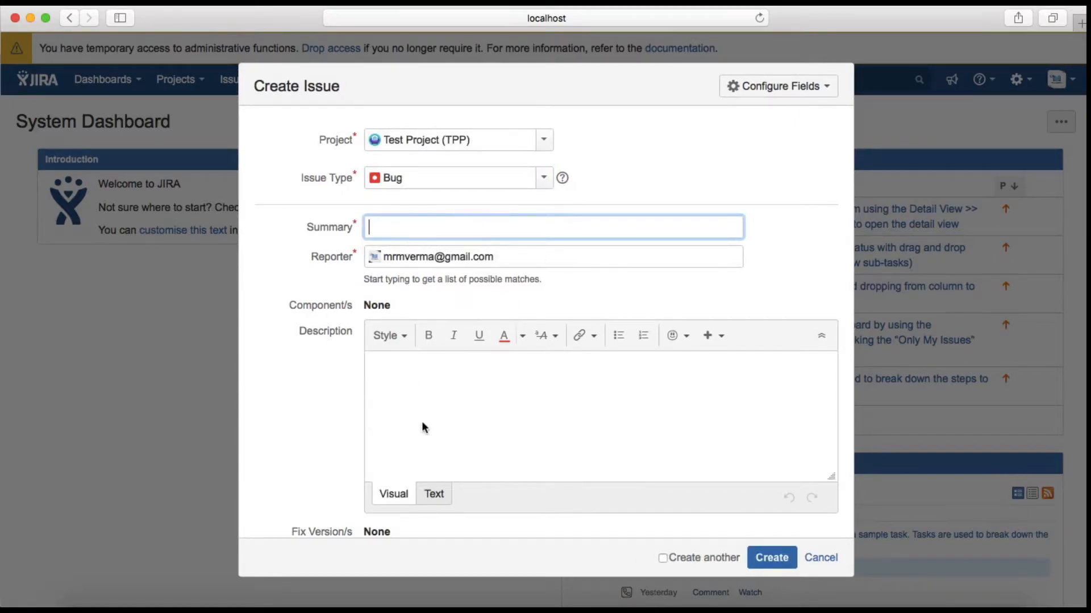
mouse_move(355, 152)
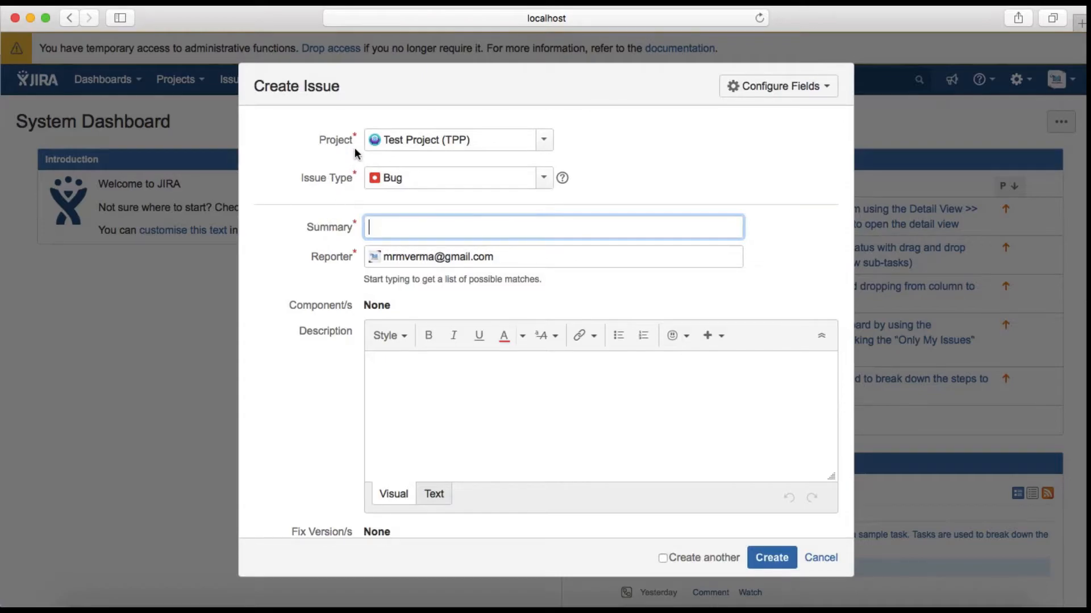
mouse_move(357, 269)
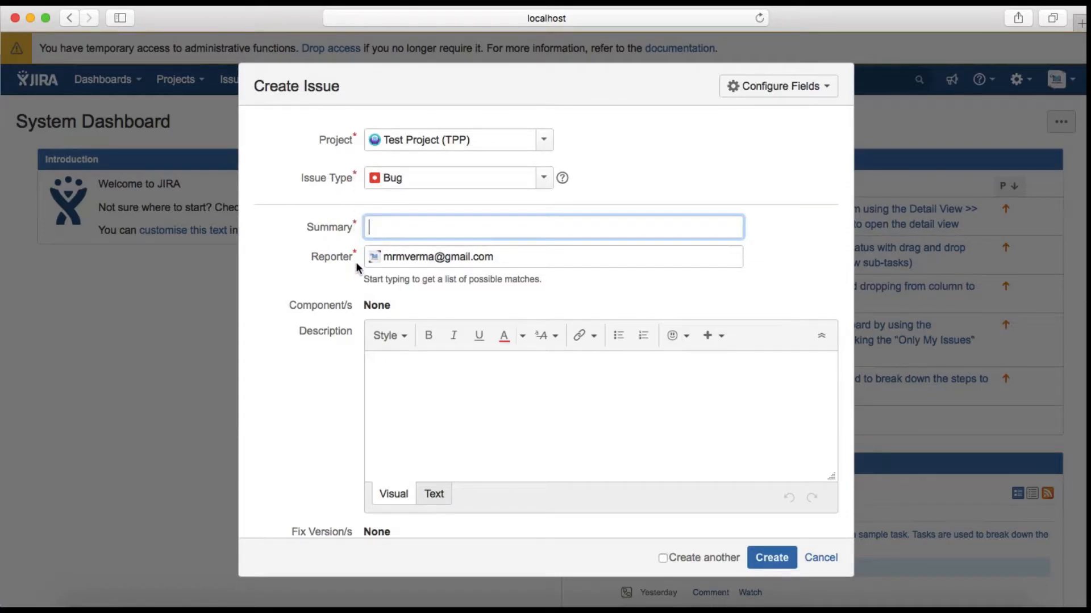
scroll(down, 3)
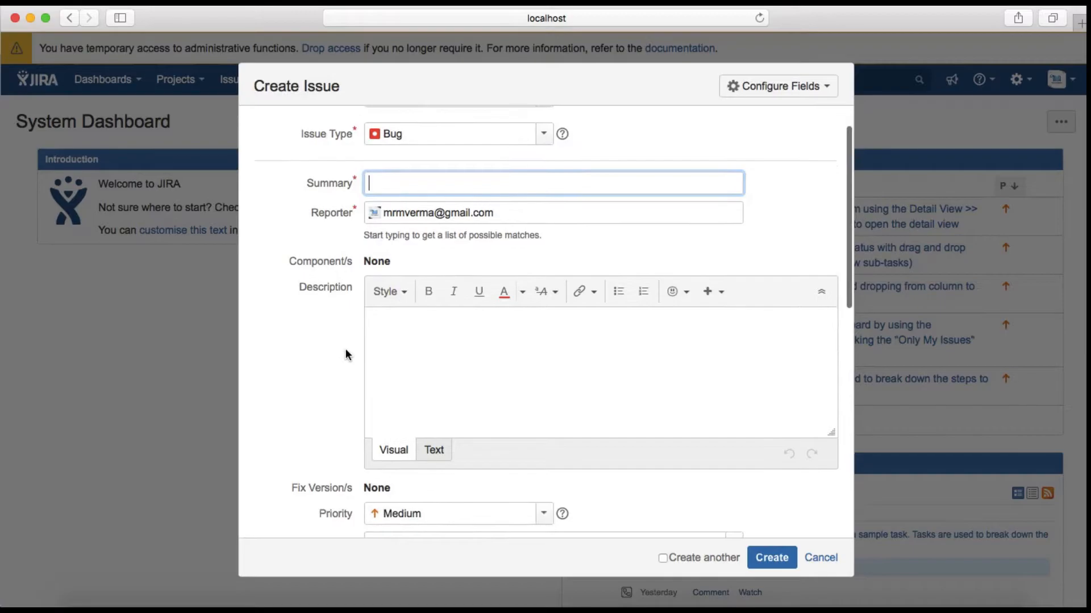
scroll(up, 3)
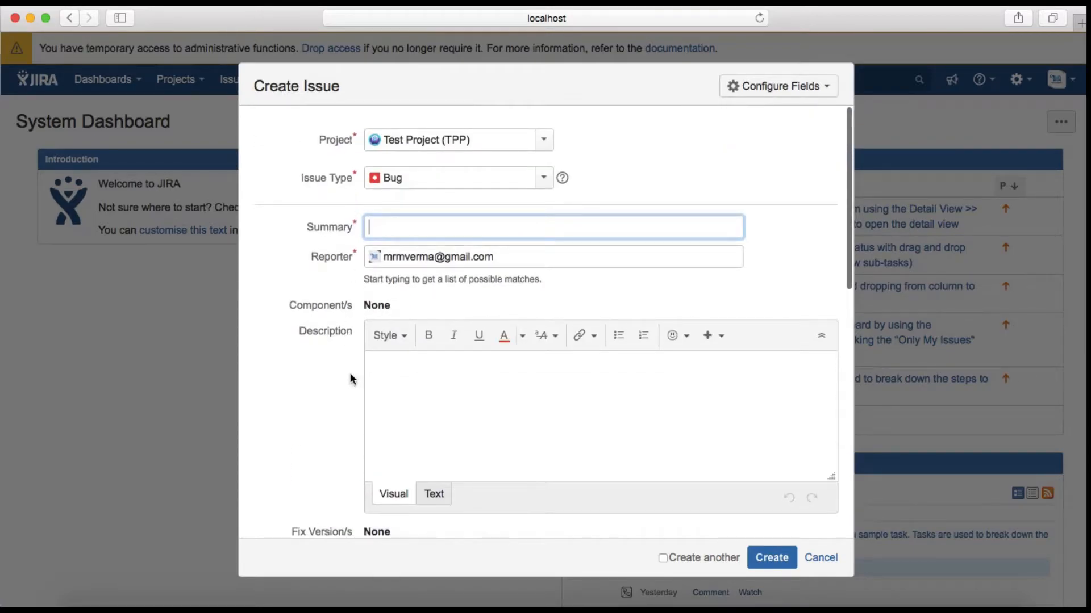
scroll(down, 3)
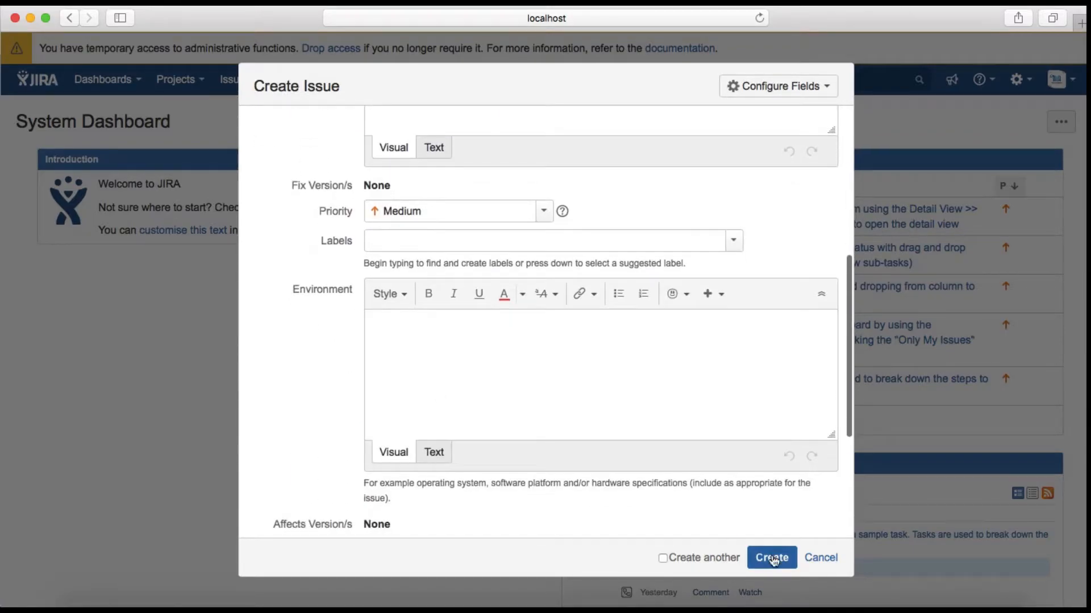
mouse_move(666, 562)
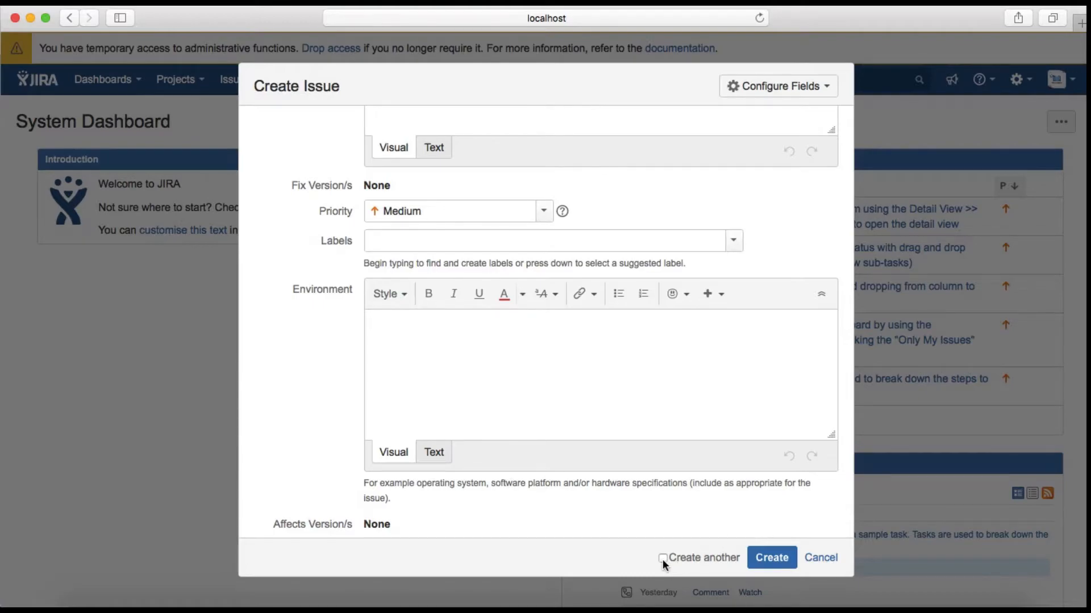
scroll(up, 3)
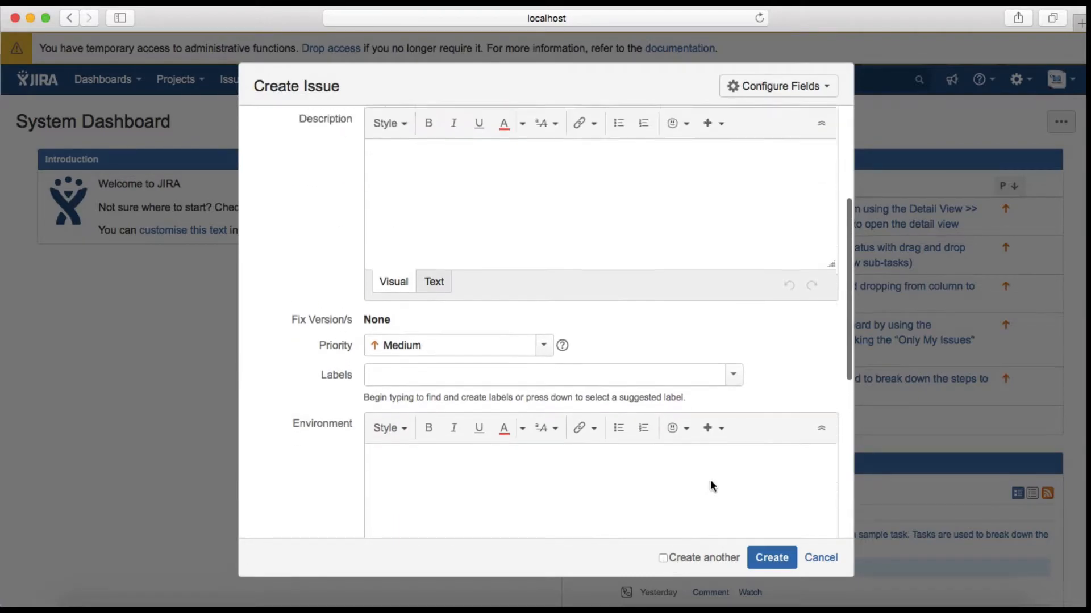
scroll(up, 3)
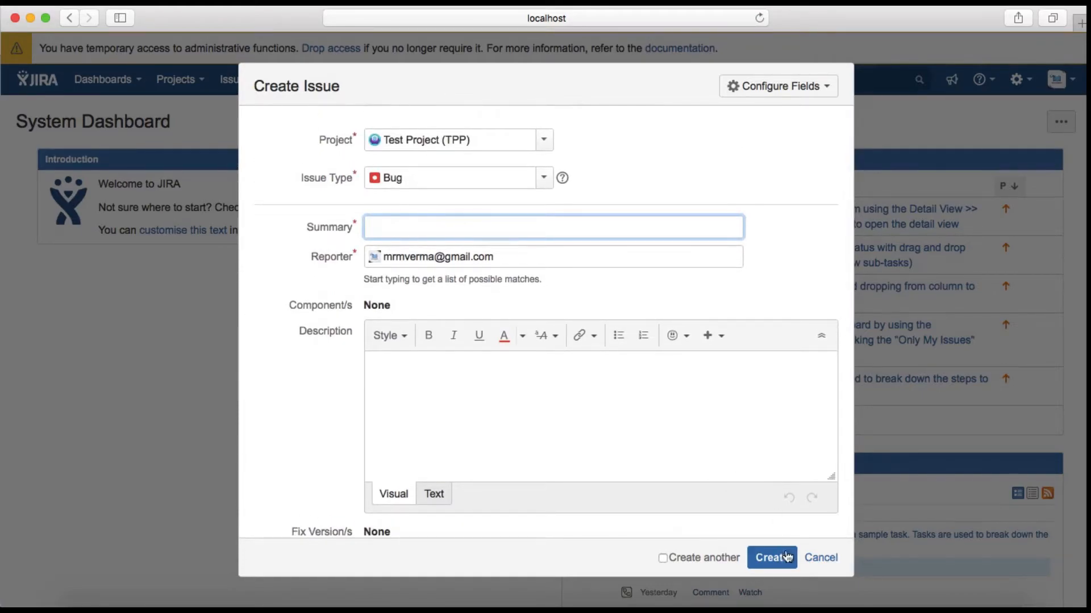
click(820, 557)
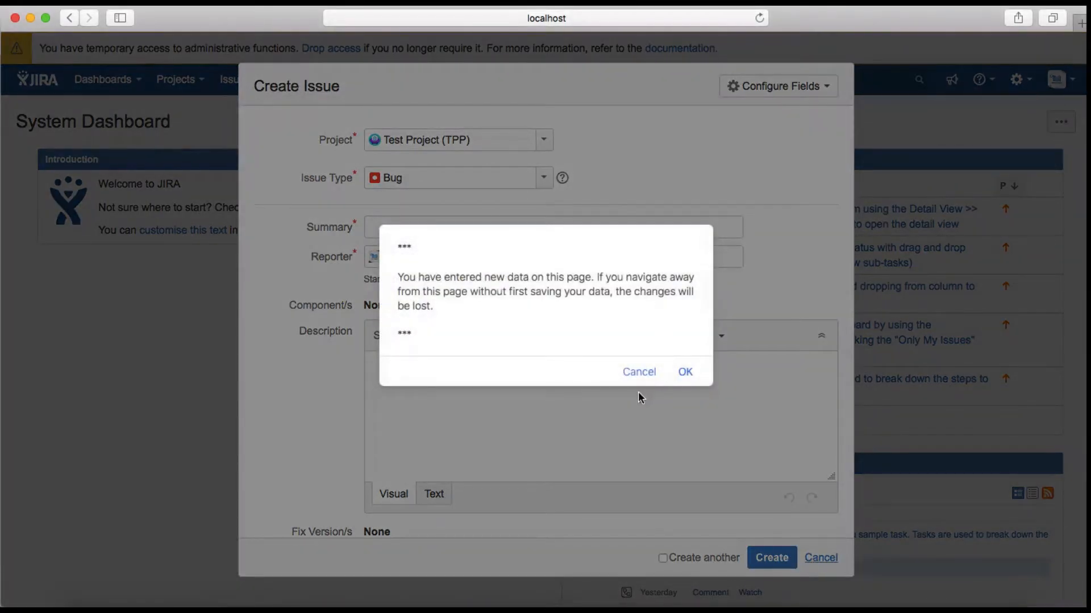
click(684, 372)
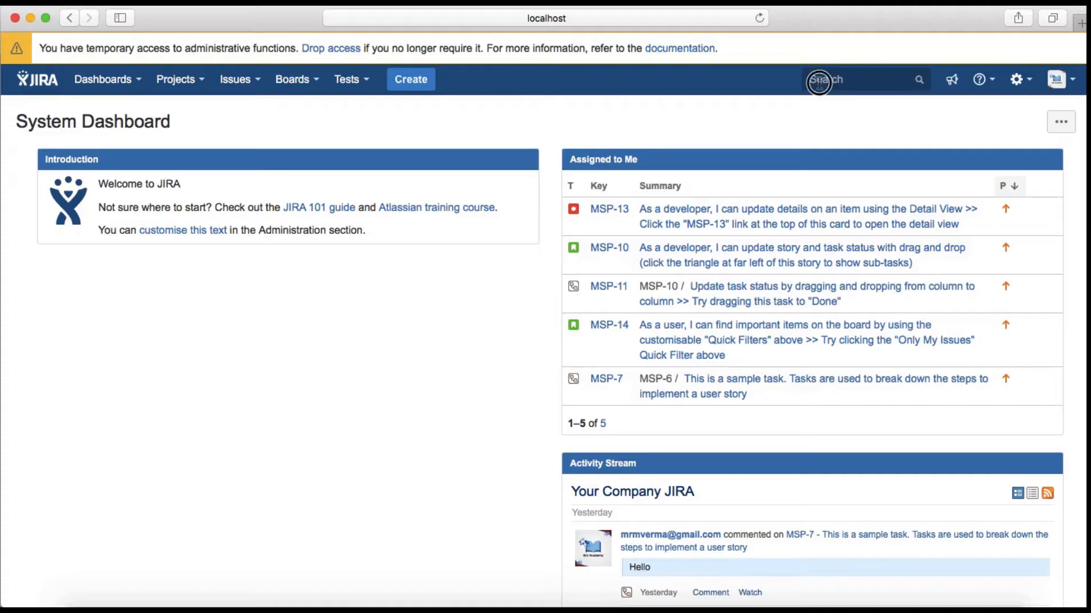
Step: Open the 'Help us improve JIRA' feedback form from the header megaphone icon
click(824, 80)
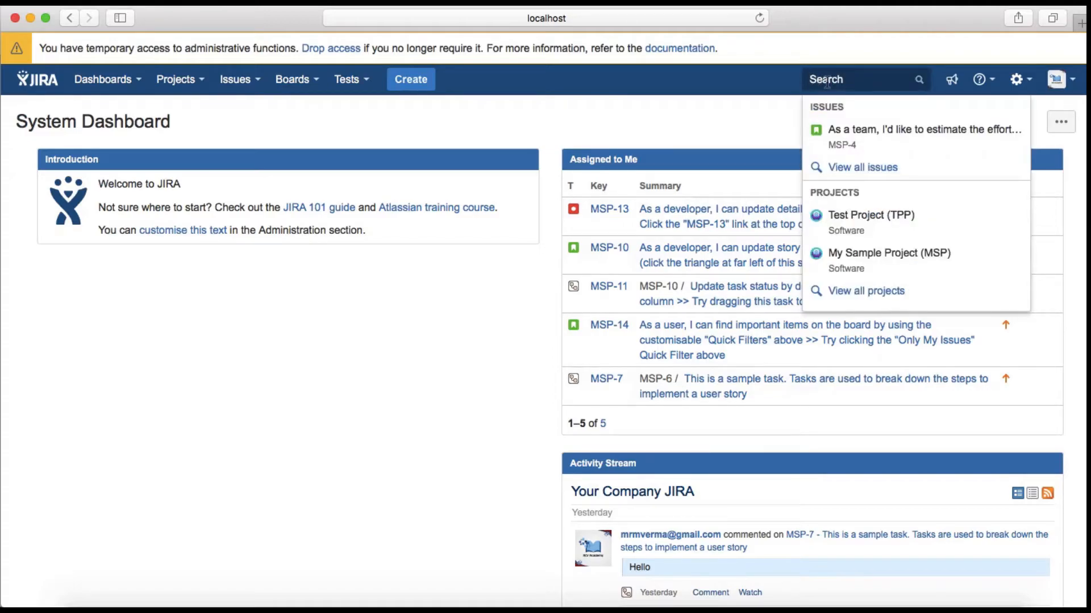
mouse_move(747, 92)
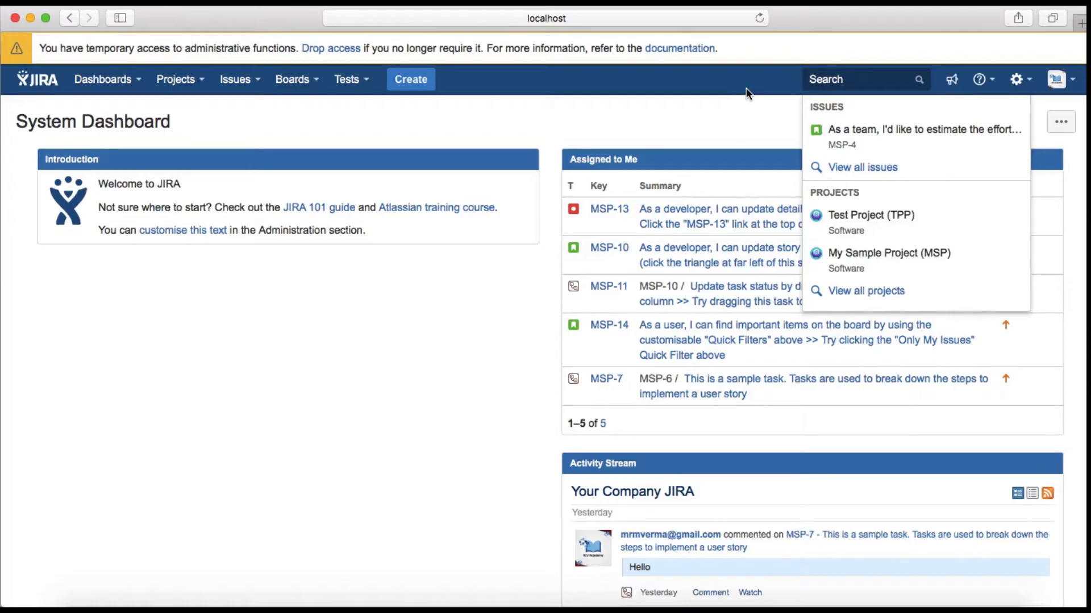
mouse_move(818, 78)
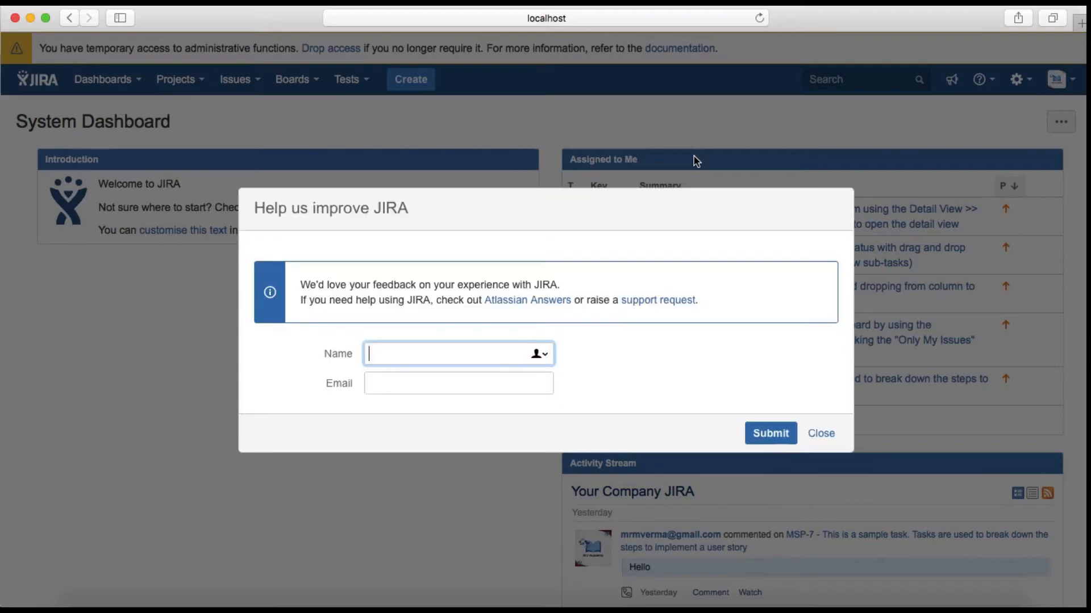
mouse_move(836, 466)
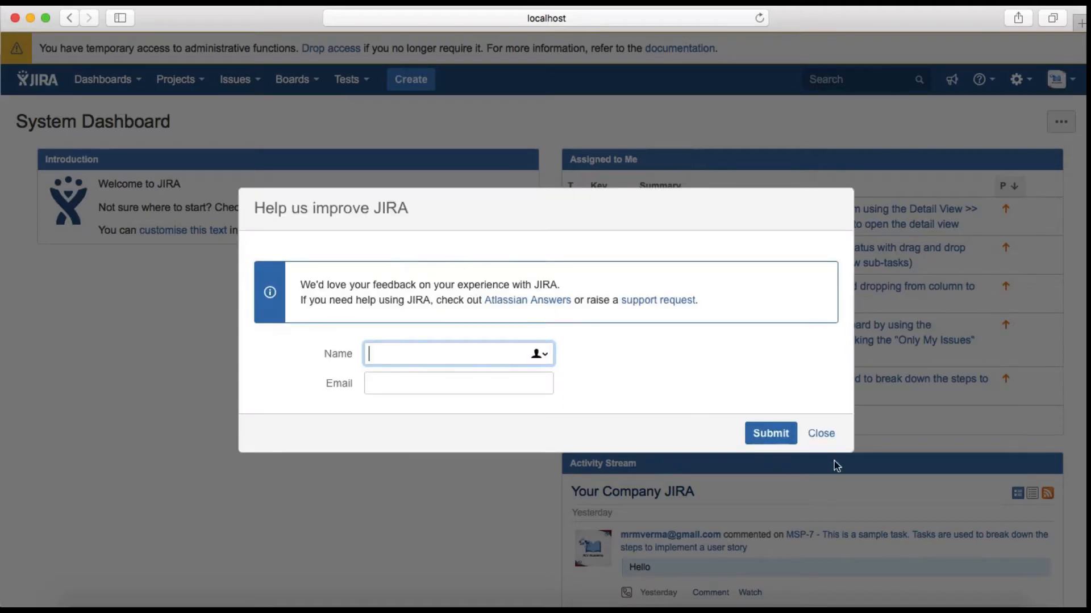
Step: Close the feedback form and open the gear administration dropdown
click(821, 433)
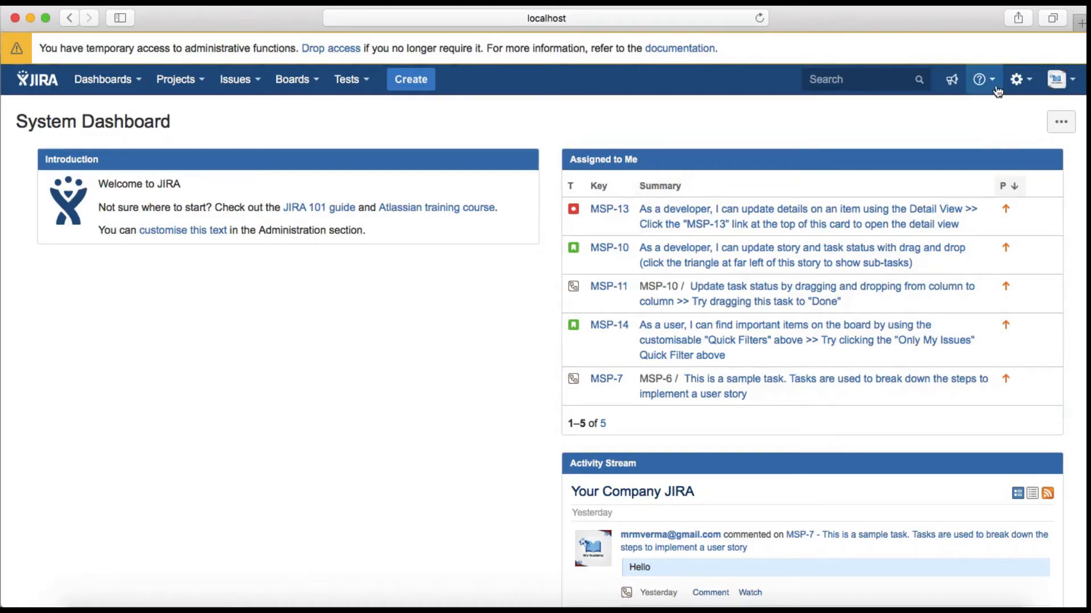
click(1016, 80)
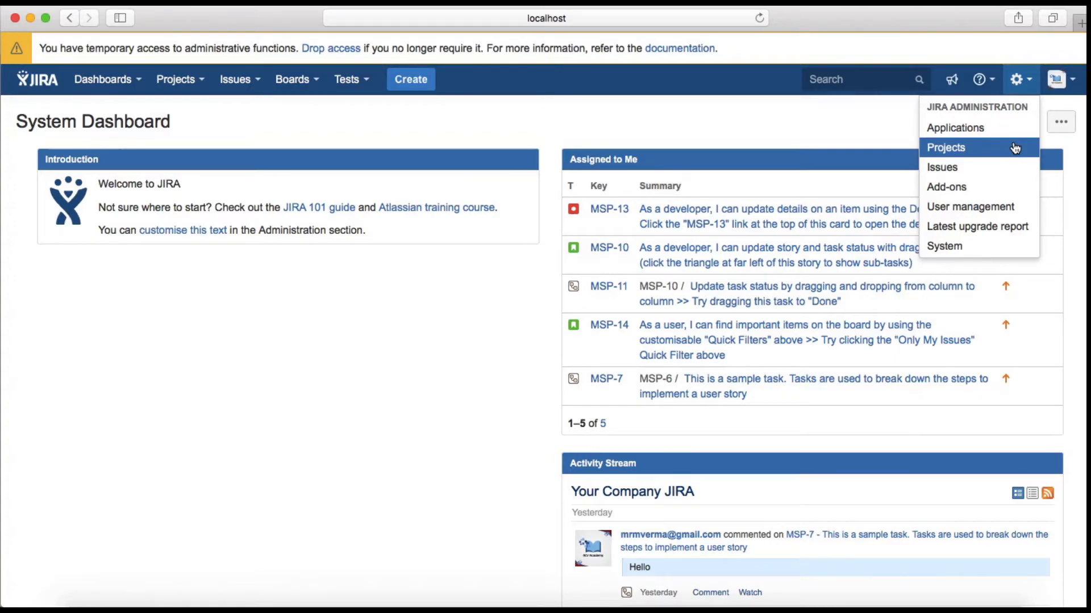
Step: Open the profile avatar menu with Profile, Atlassian Marketplace, My JIRA Home and Log Out
click(1057, 79)
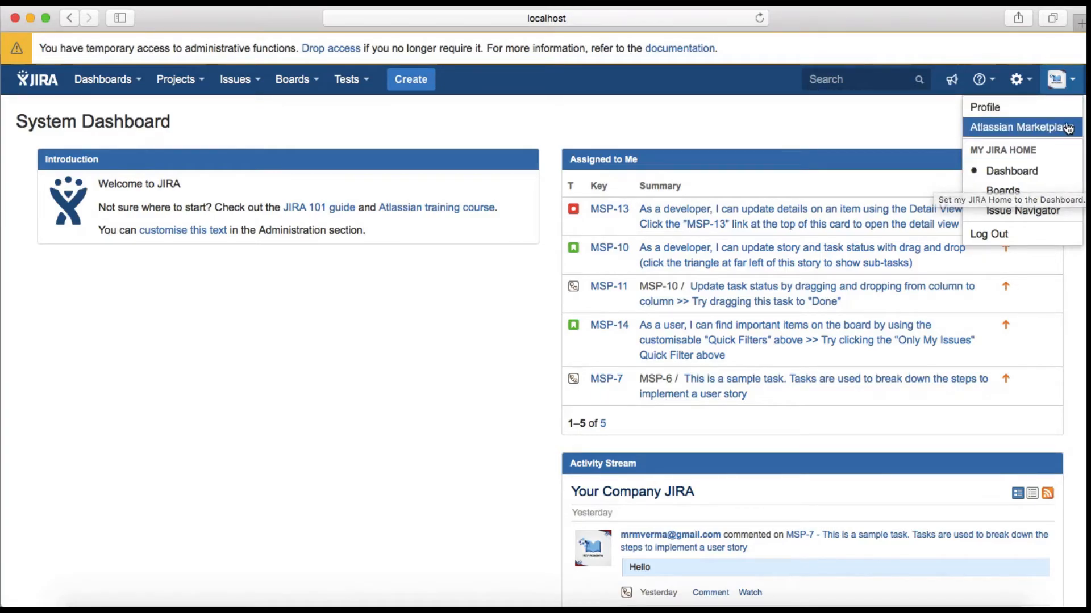
mouse_move(1077, 137)
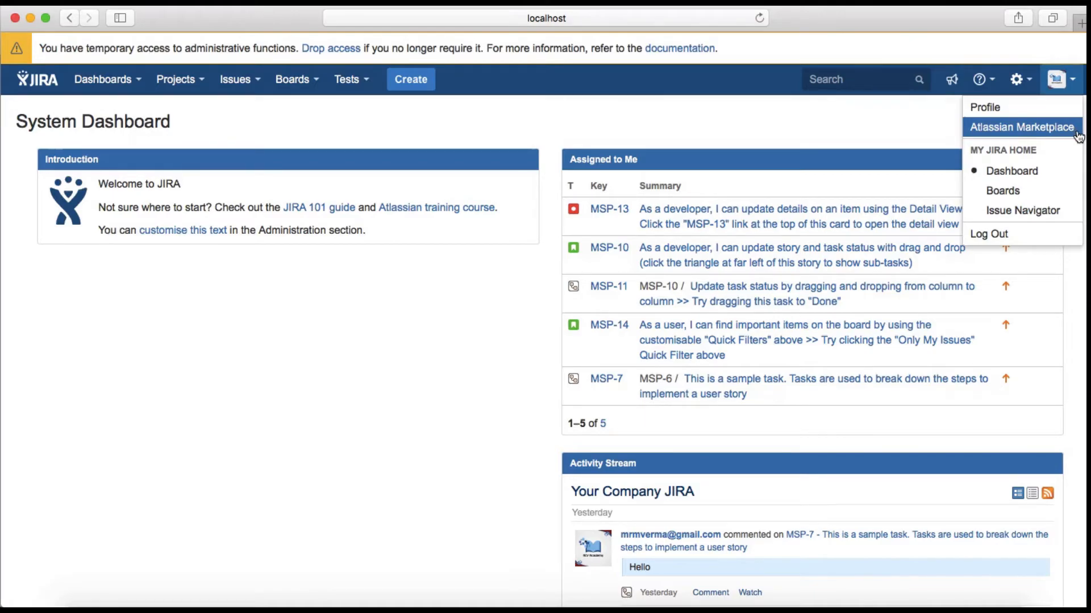
mouse_move(1063, 164)
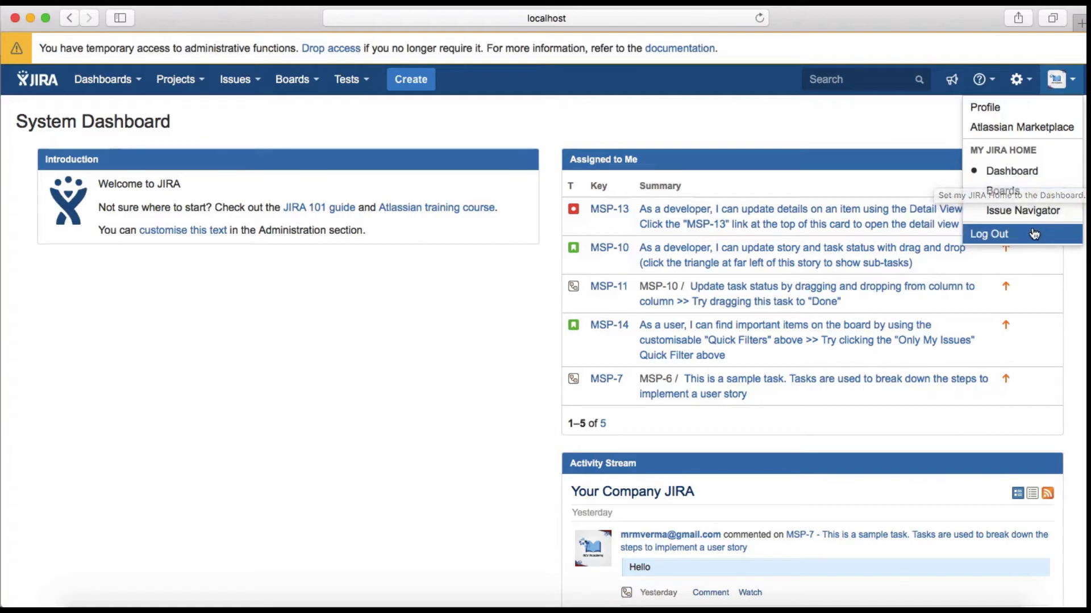
mouse_move(911, 129)
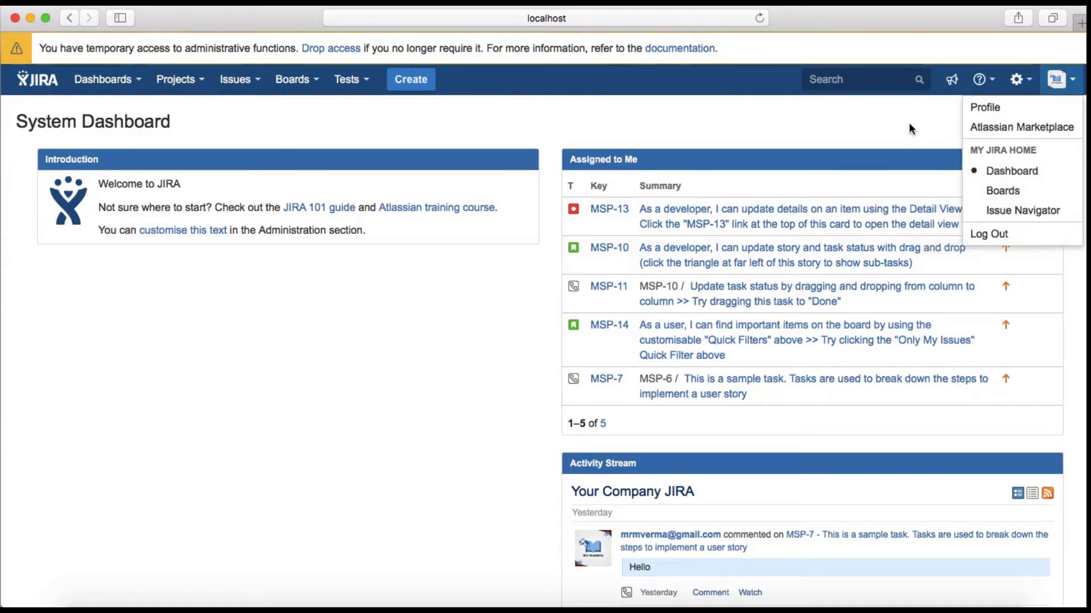
mouse_move(866, 121)
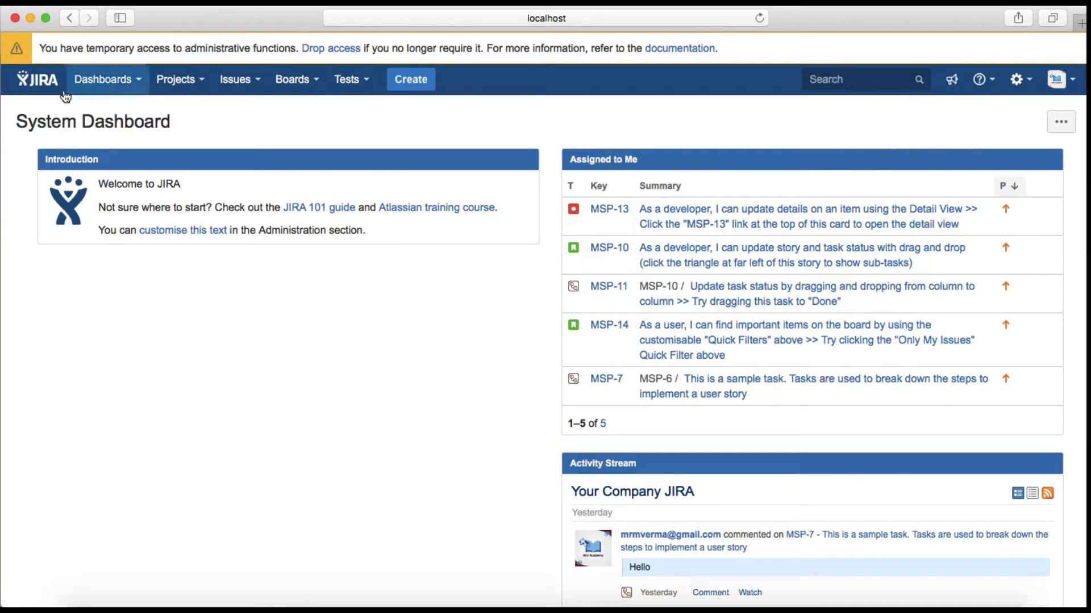
mouse_move(67, 360)
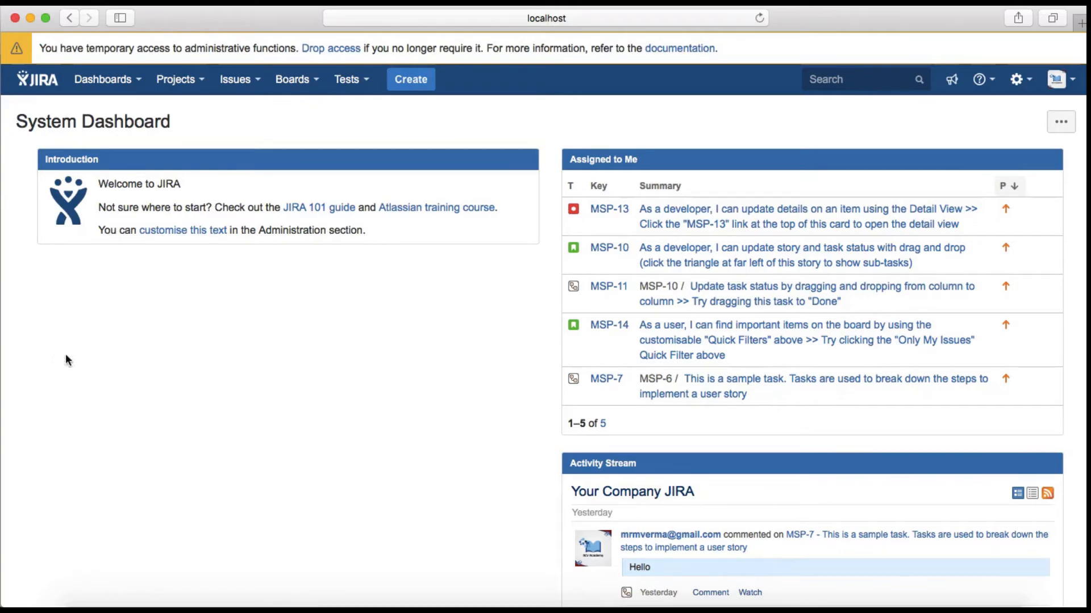
click(103, 78)
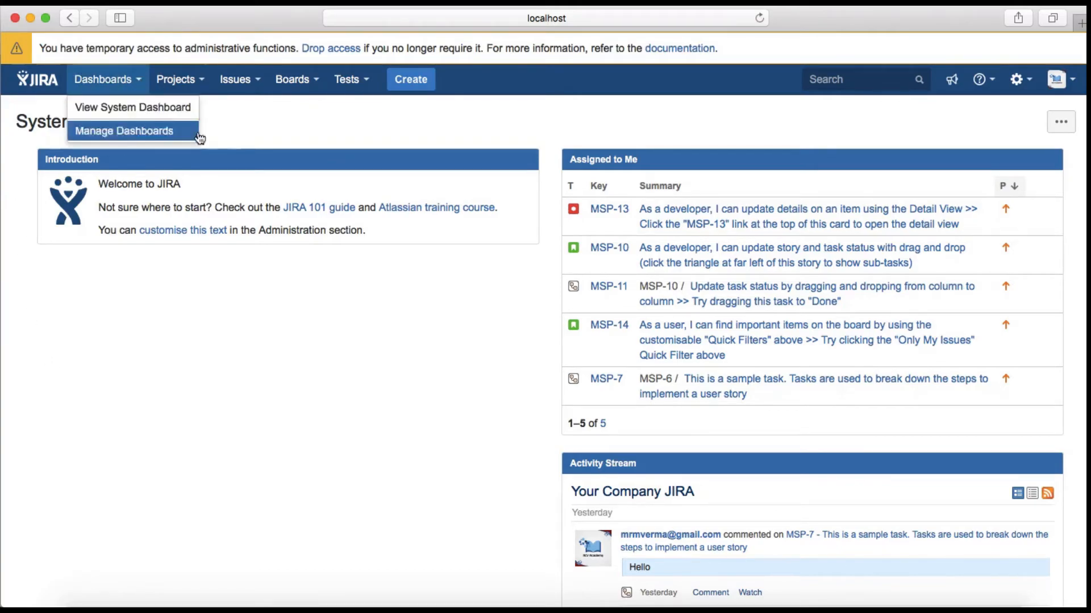
mouse_move(243, 127)
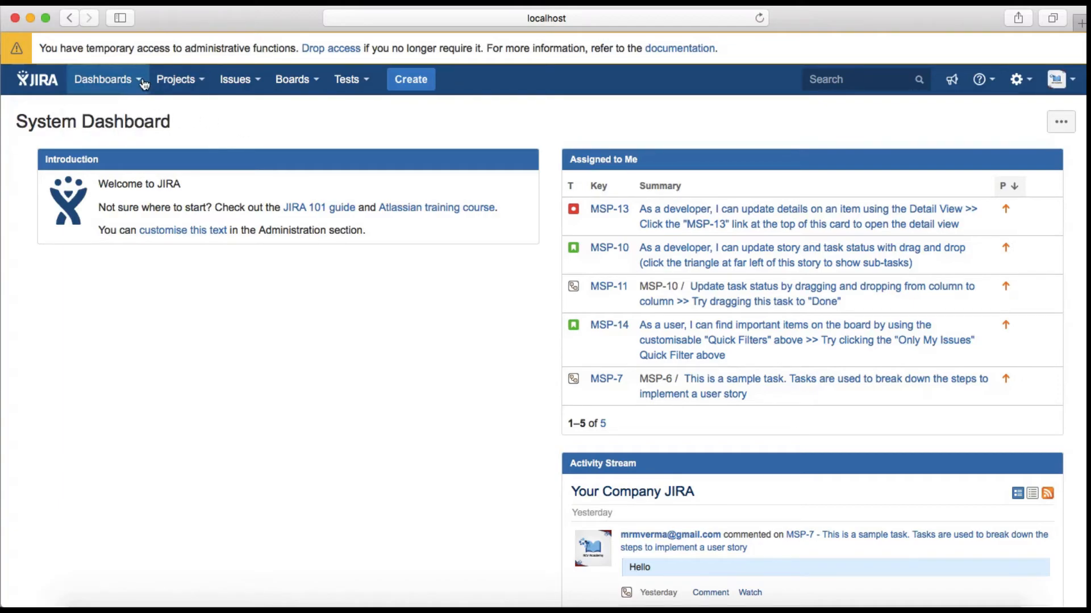
mouse_move(33, 113)
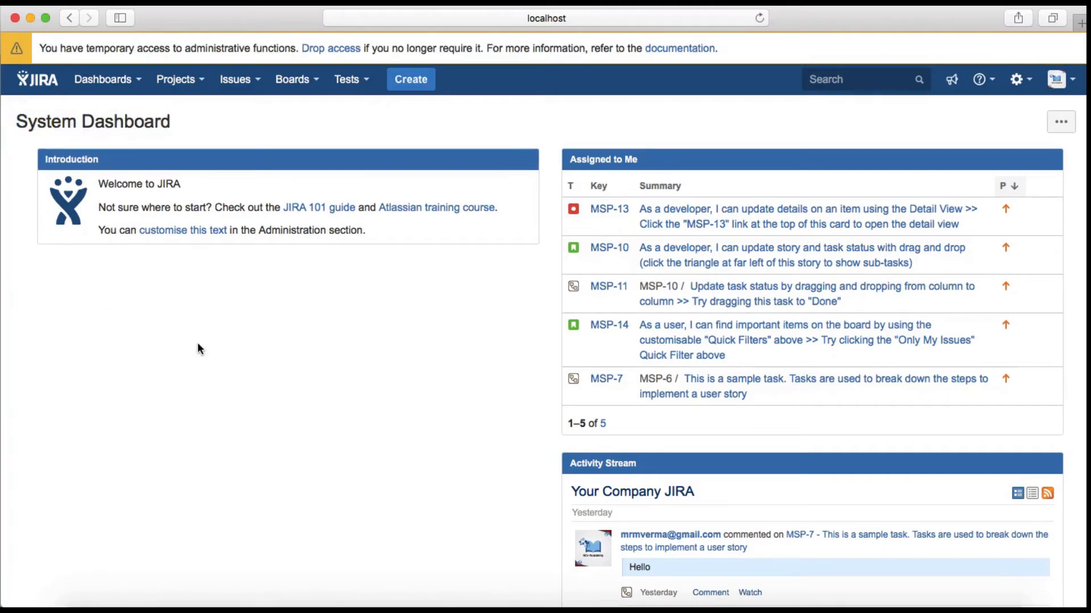
mouse_move(232, 351)
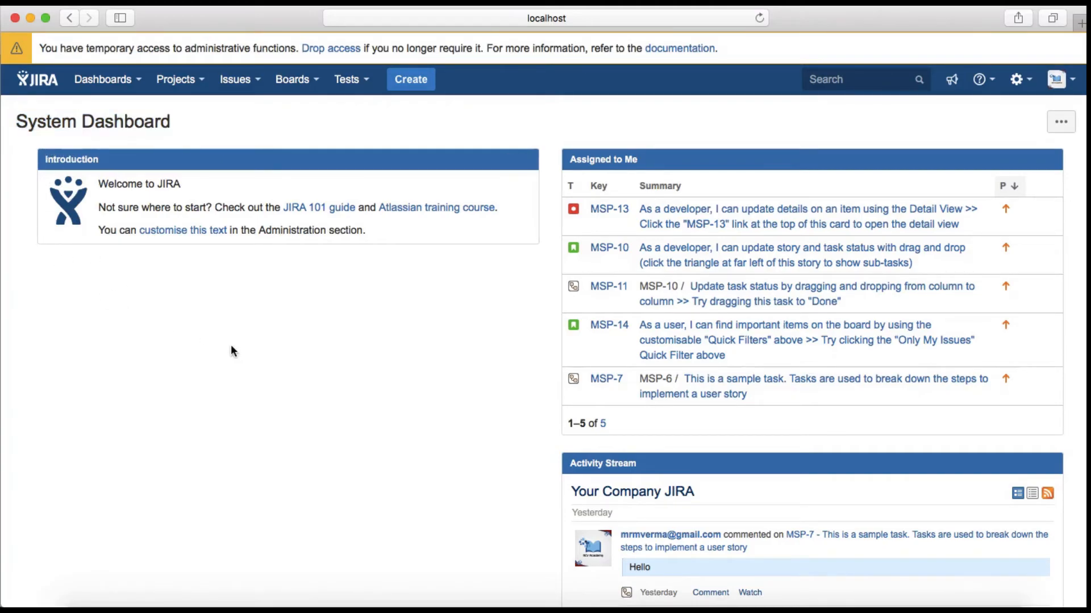
mouse_move(444, 336)
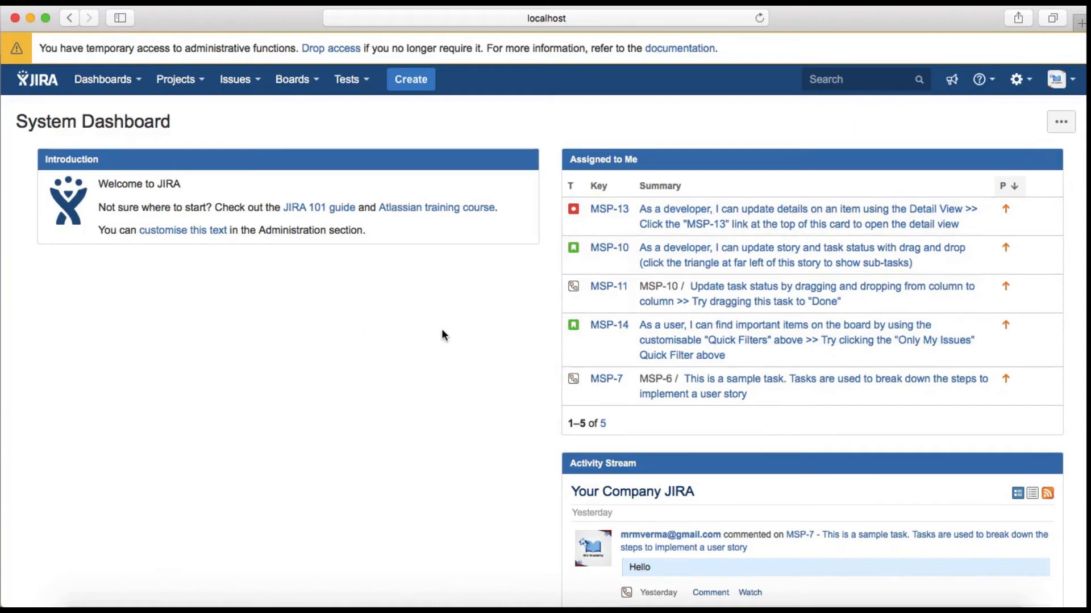
scroll(down, 3)
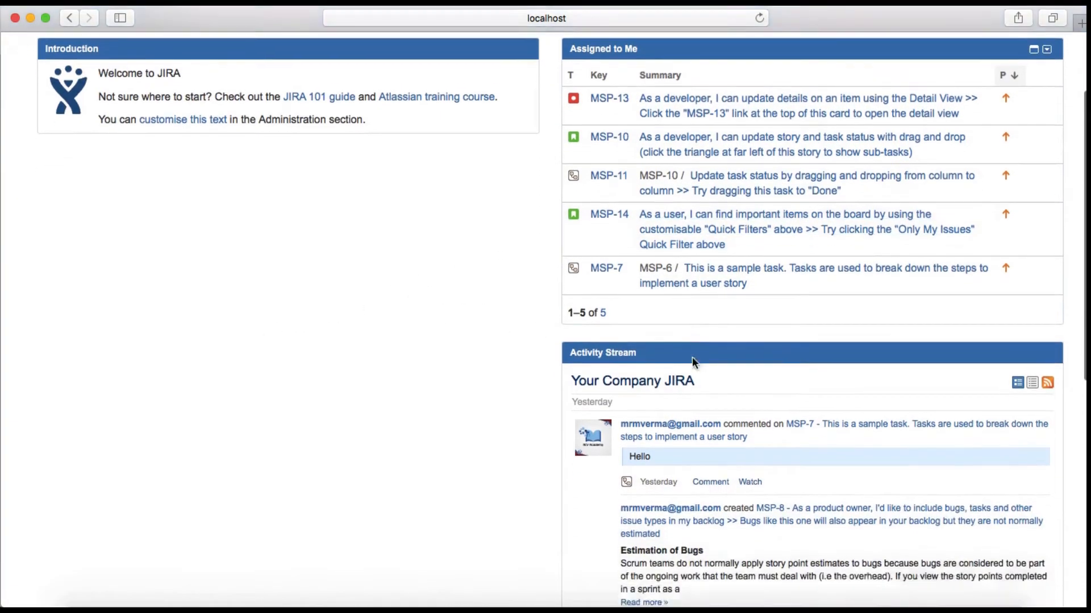
scroll(down, 3)
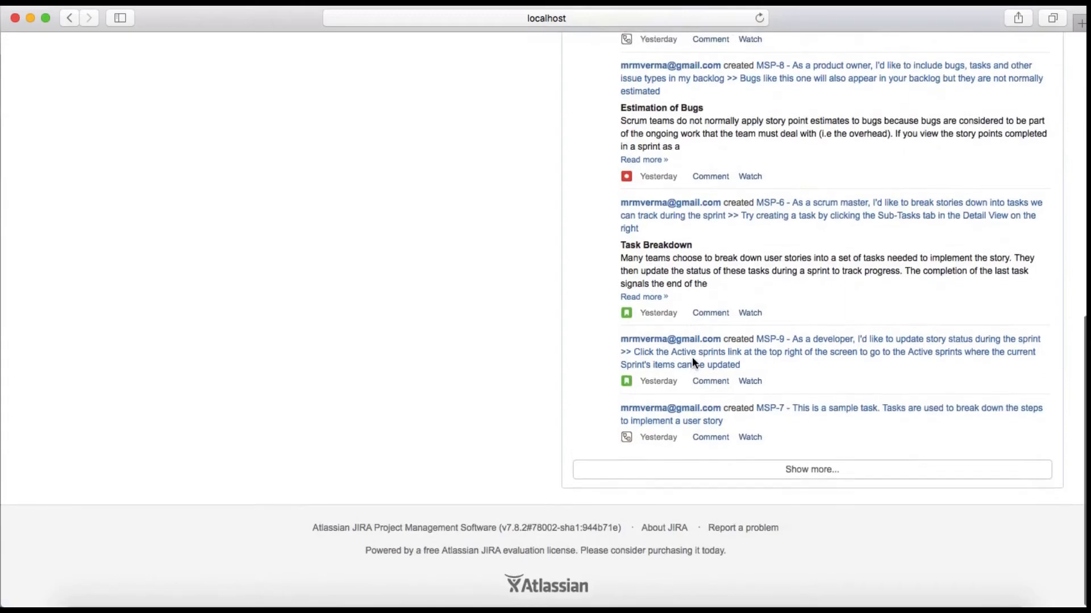
scroll(up, 3)
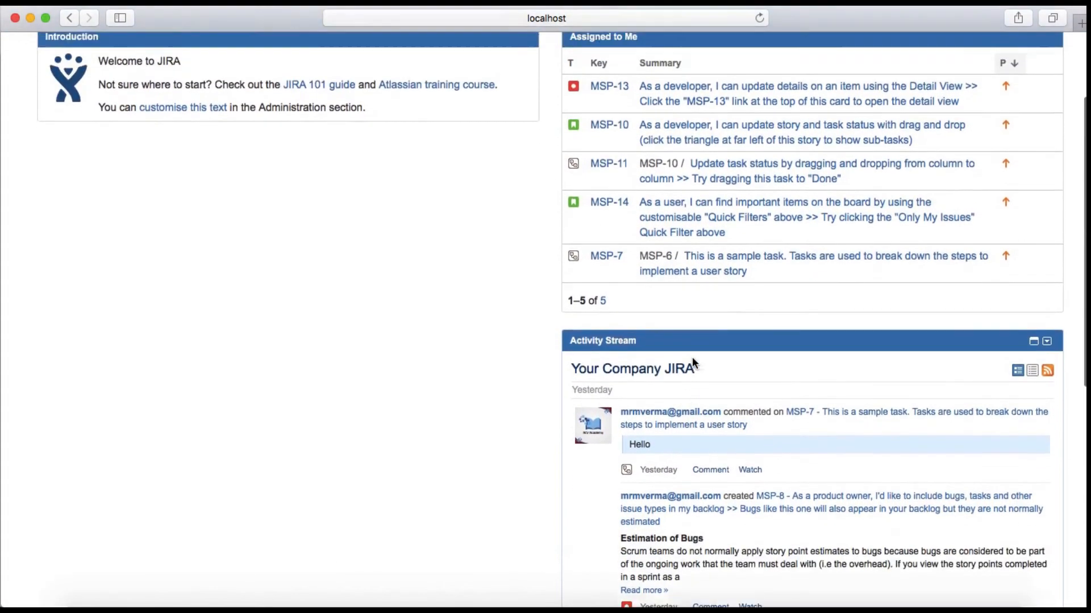
scroll(up, 3)
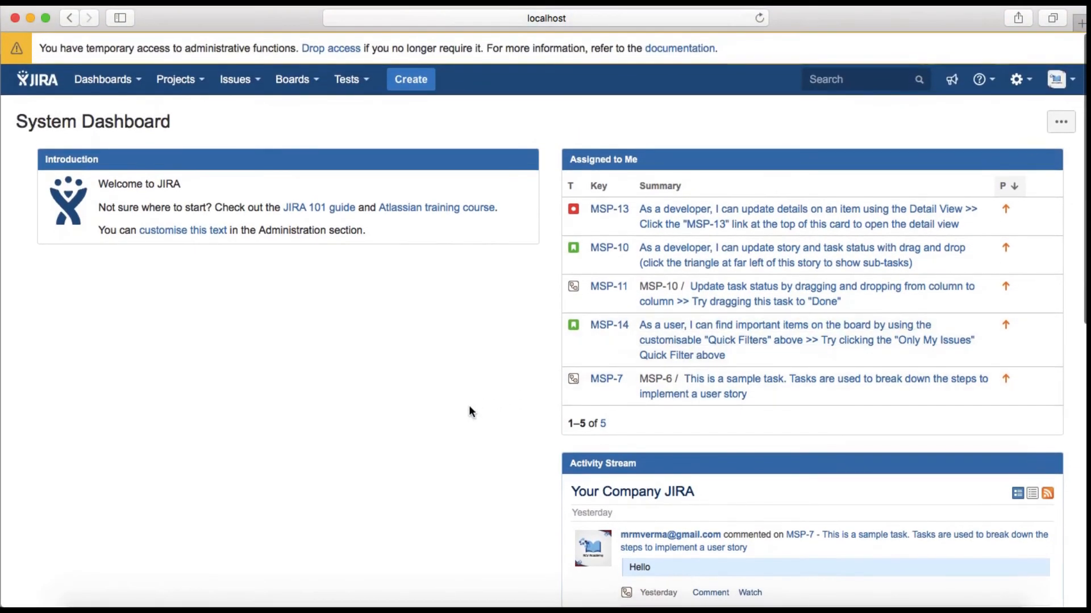
mouse_move(611, 189)
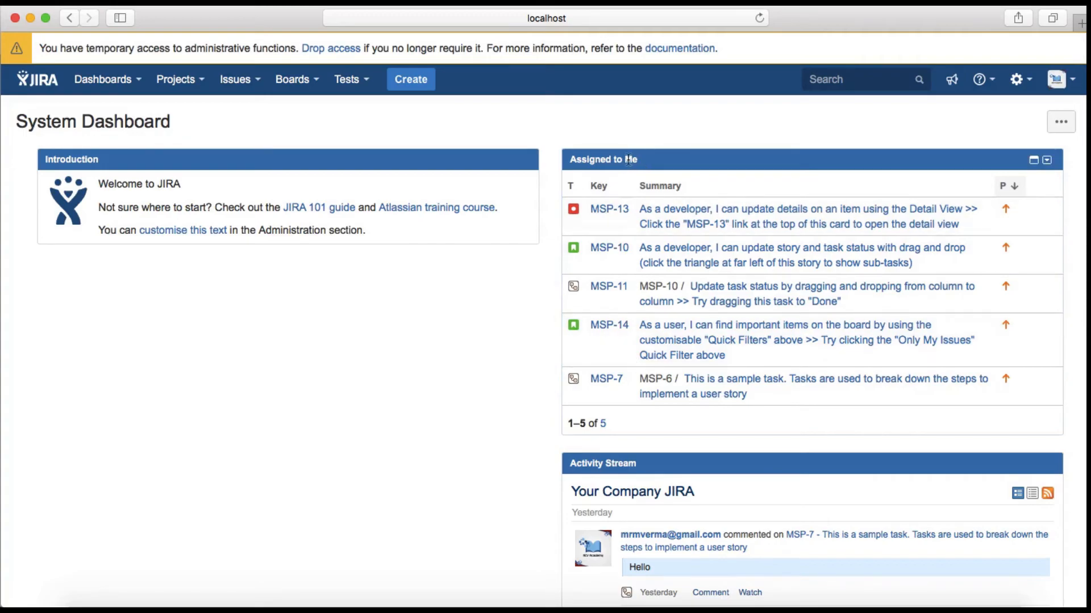
mouse_move(758, 164)
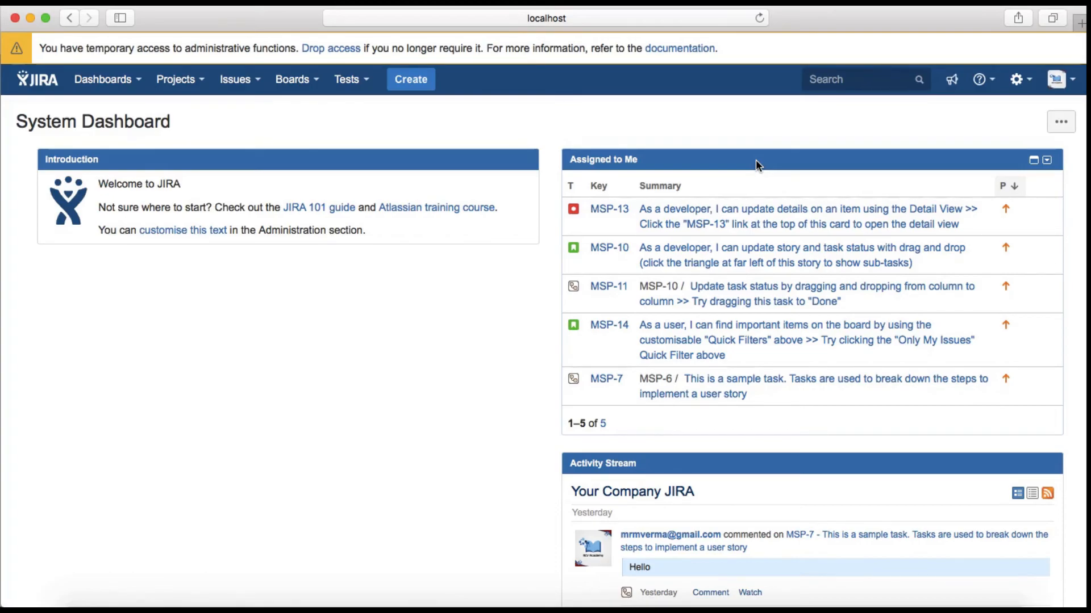
click(1060, 121)
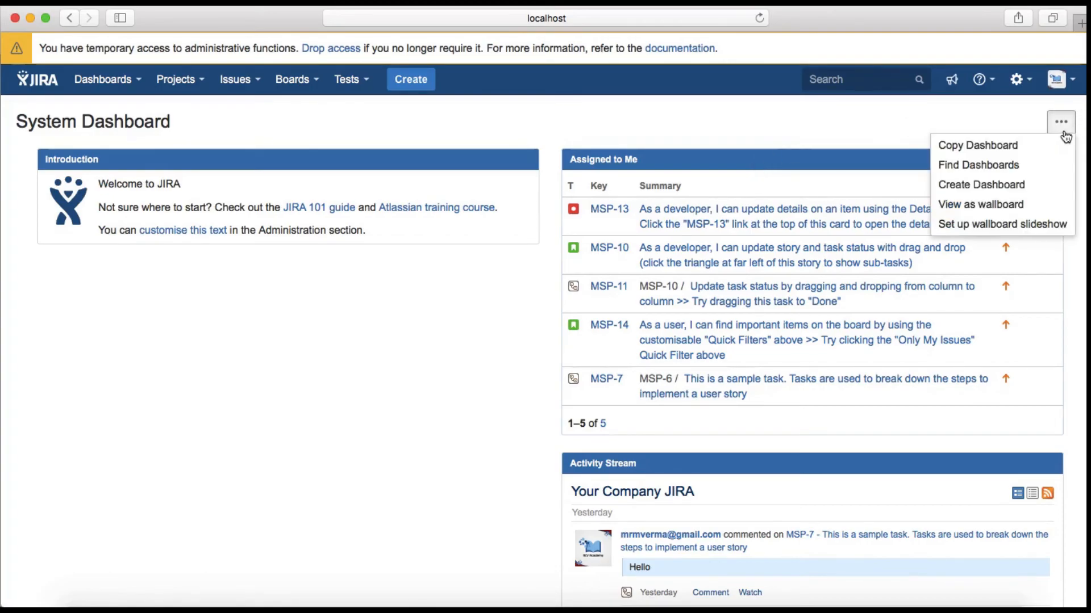
mouse_move(977, 145)
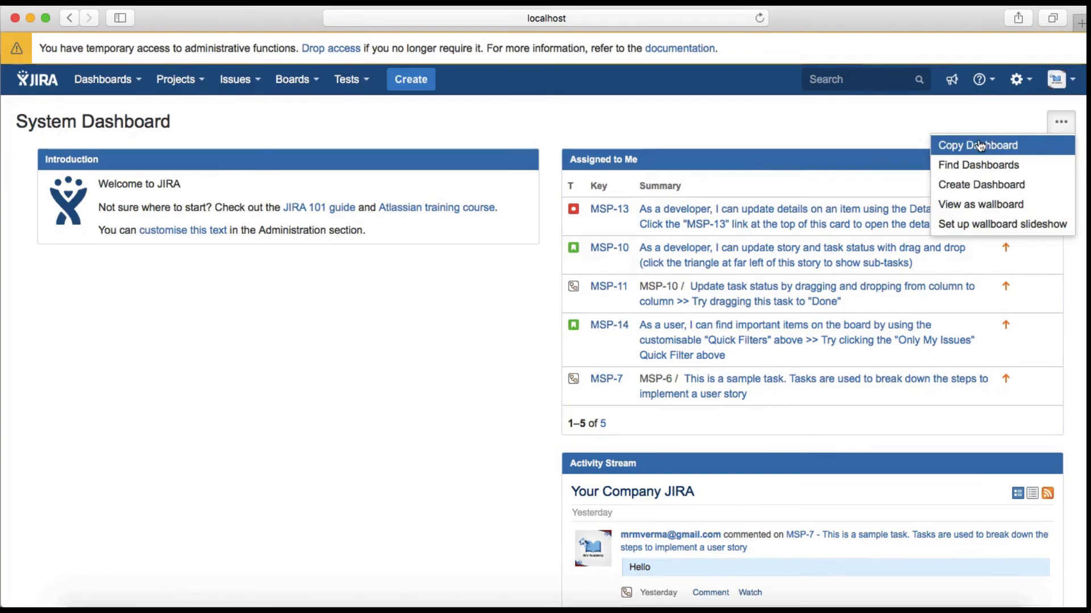
mouse_move(930, 180)
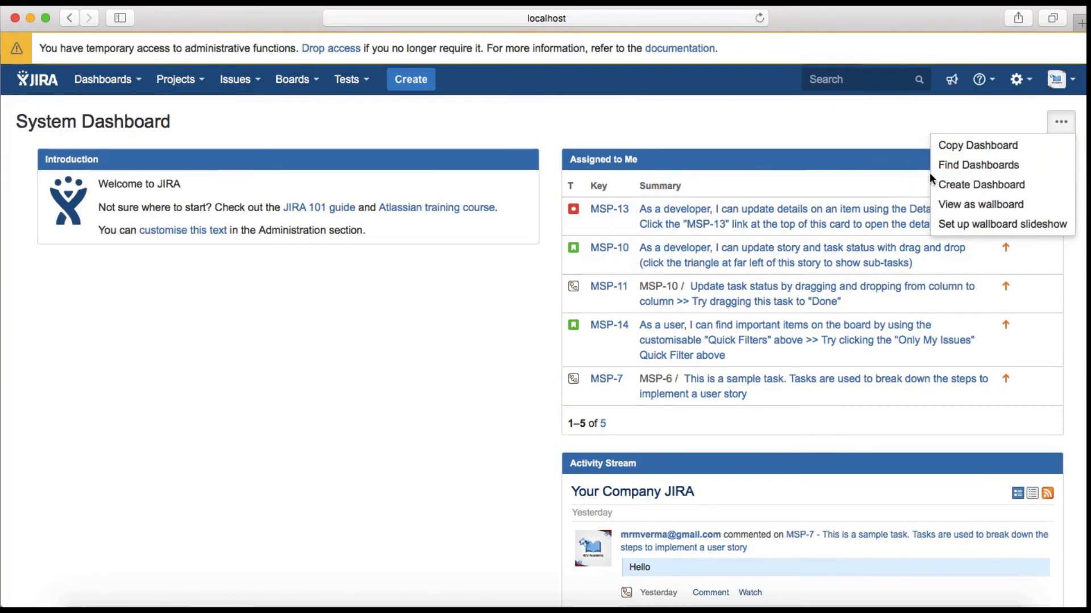
mouse_move(876, 128)
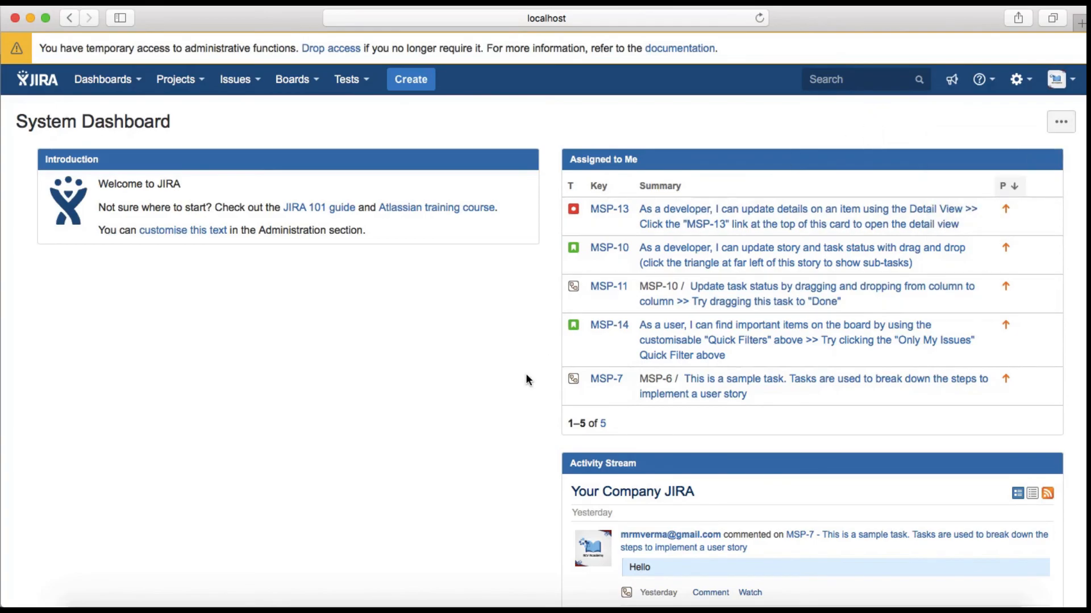
scroll(down, 3)
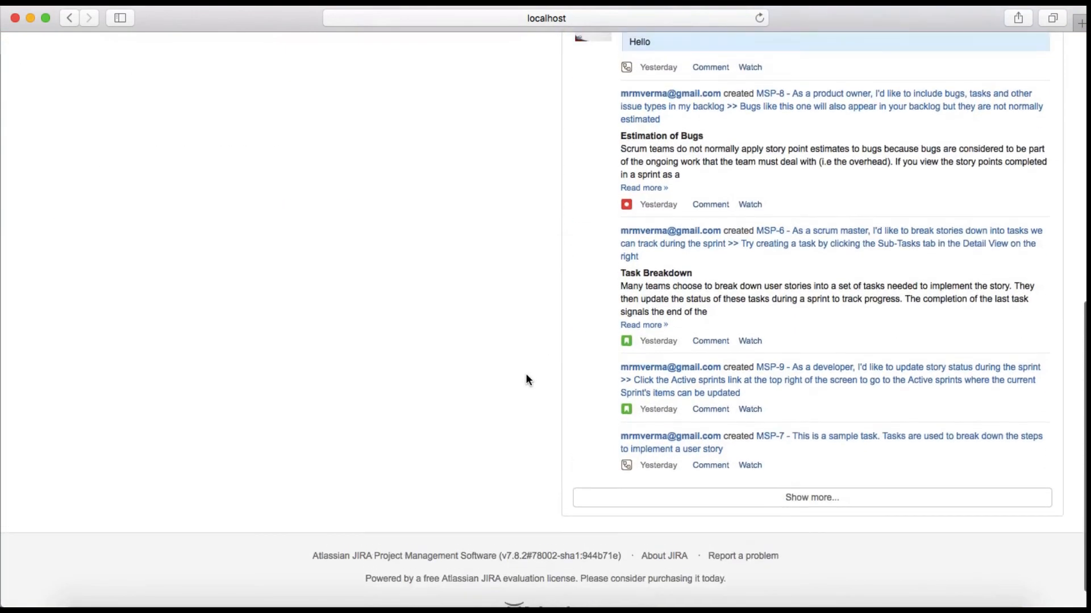